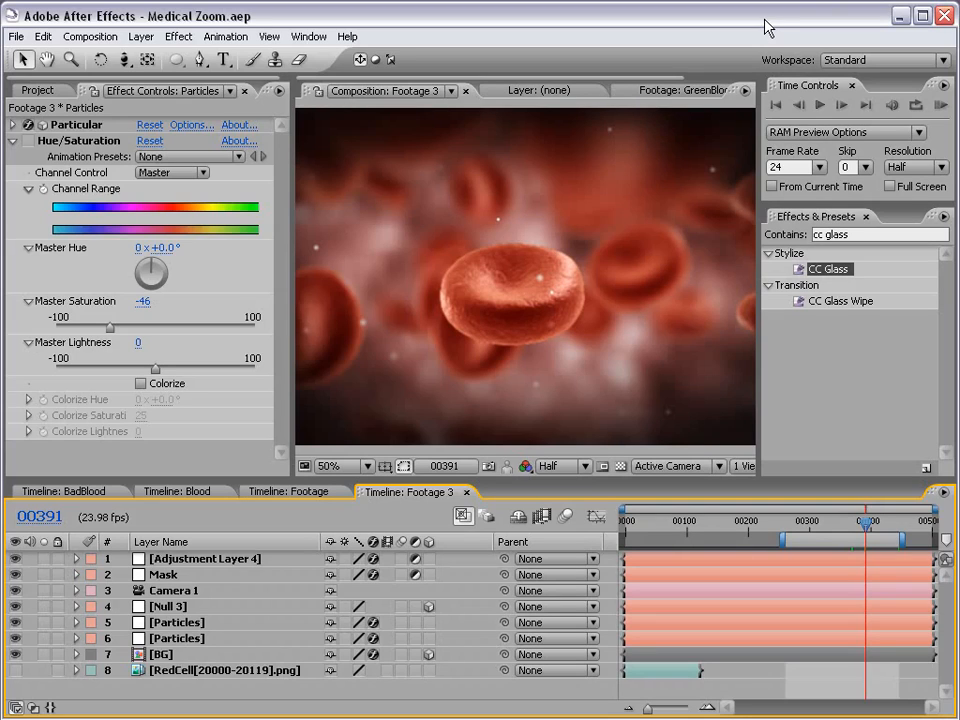
pyautogui.moveTo(356, 364)
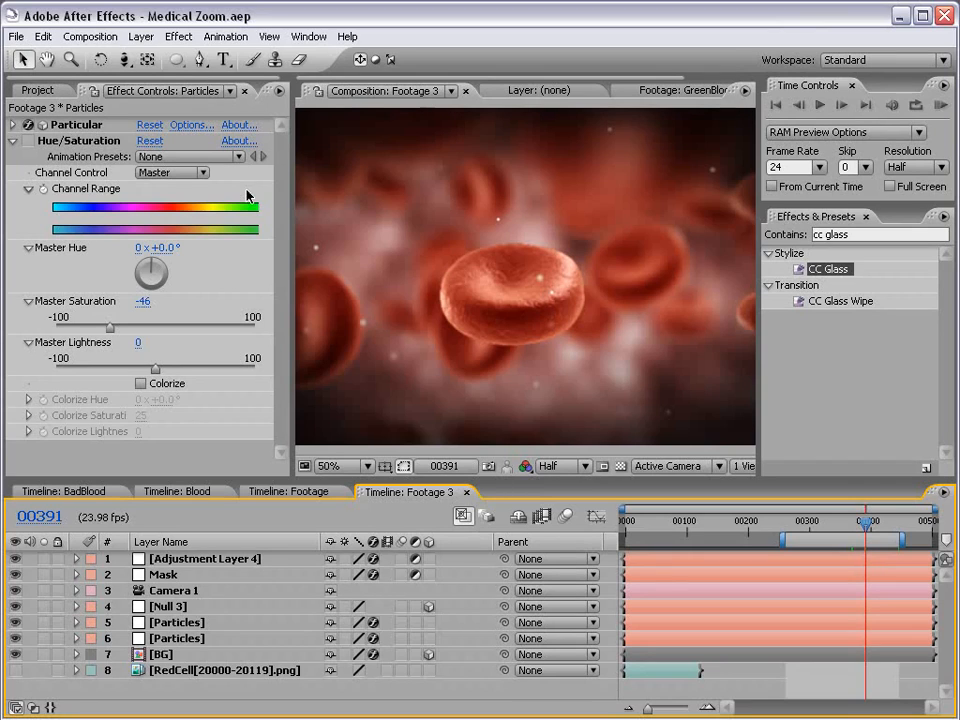
pyautogui.moveTo(528, 250)
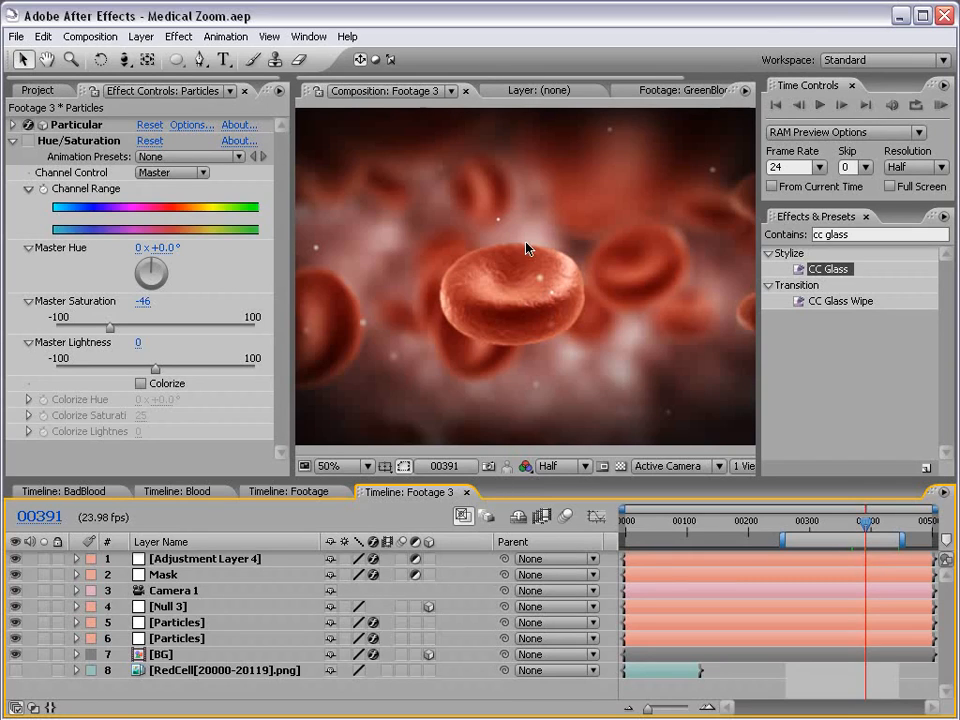
pyautogui.click(38, 90)
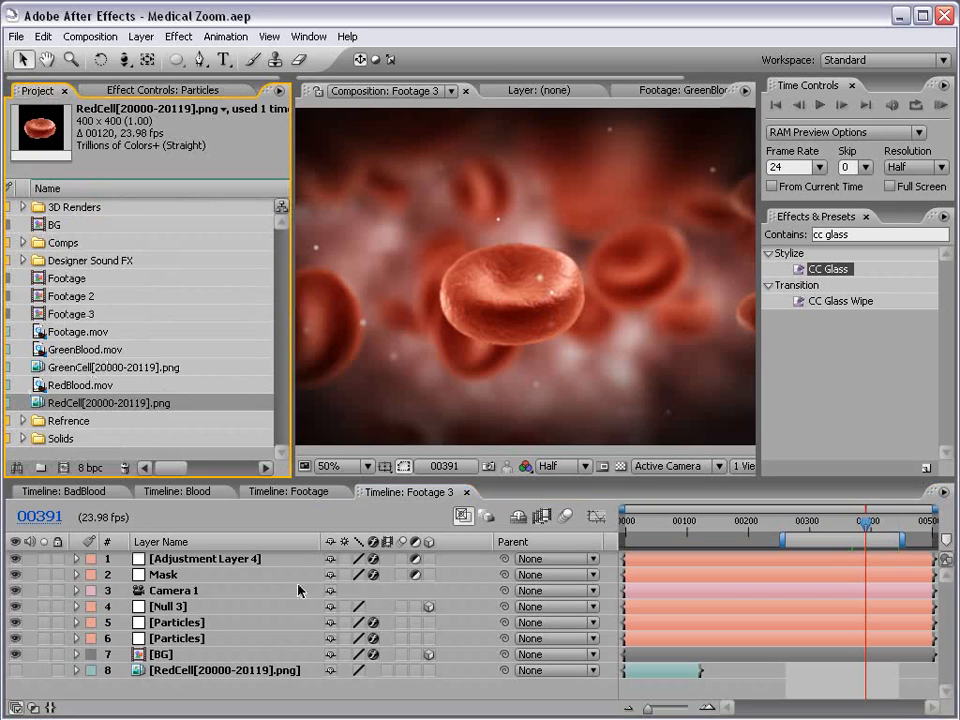
pyautogui.click(220, 670)
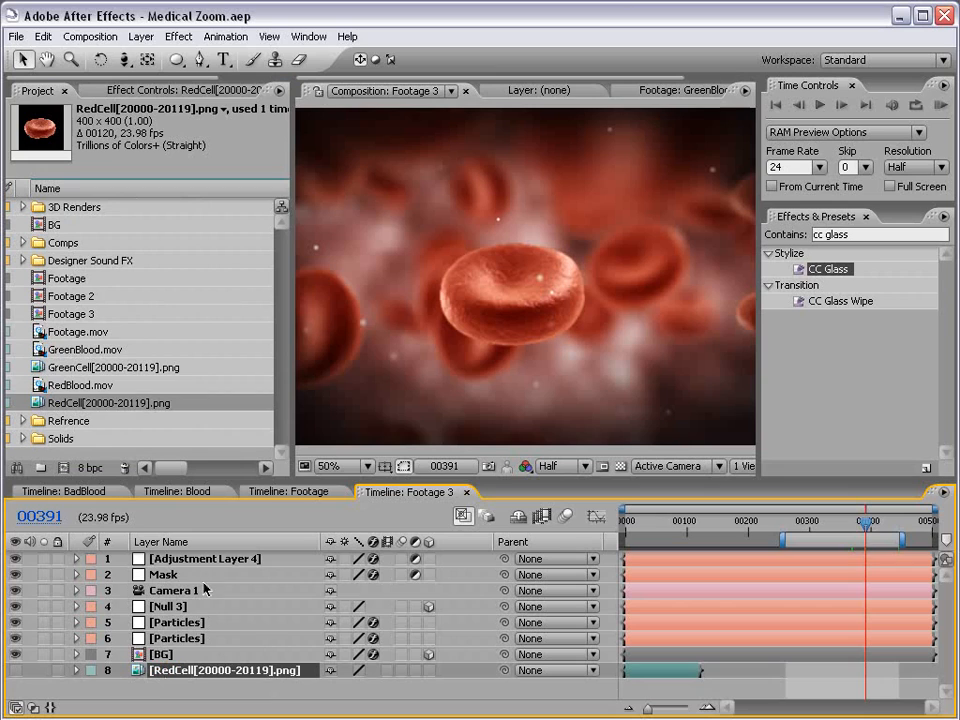
pyautogui.click(112, 368)
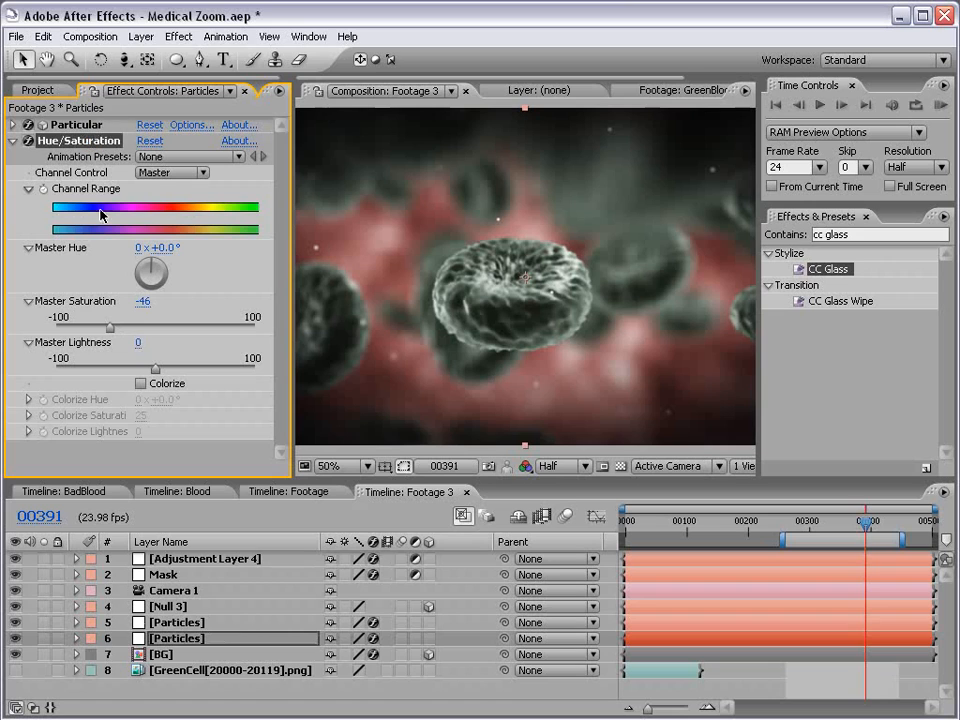
# Lower Master Lightness in the BG layer's Hue/Saturation to darken the background slightly
pyautogui.click(160, 654)
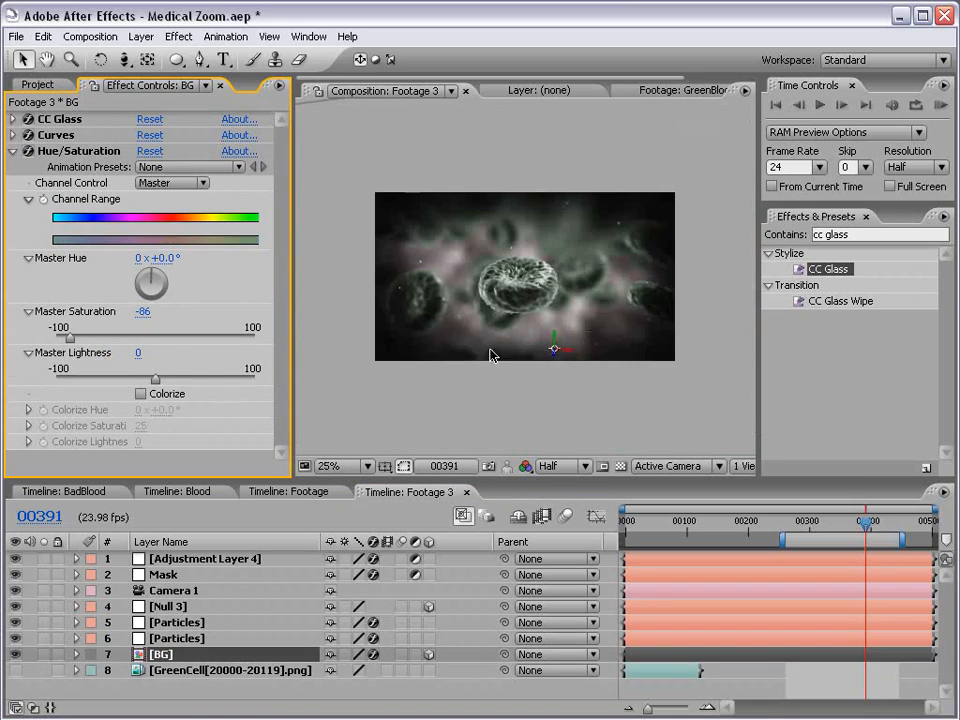
pyautogui.moveTo(156, 378); pyautogui.dragTo(132, 384)
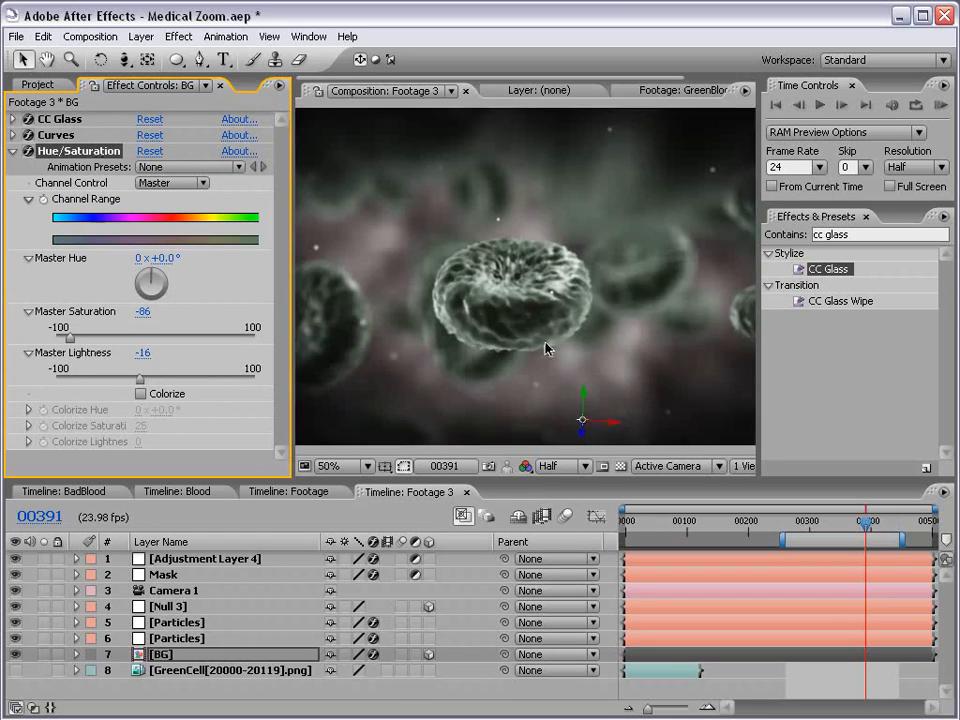
pyautogui.click(38, 84)
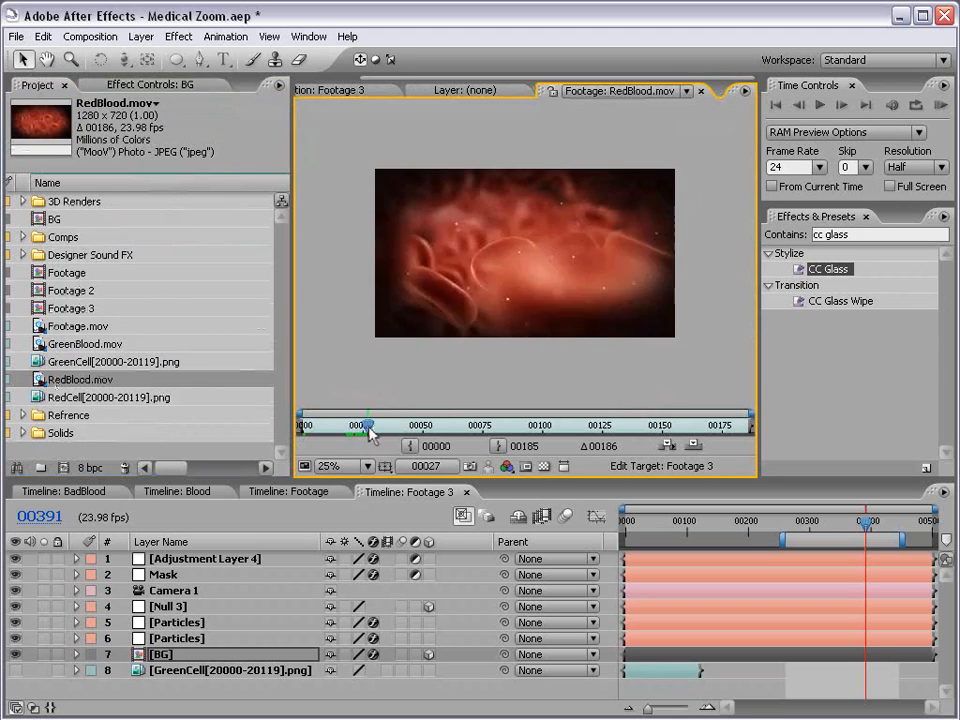
# Scrub through the RedBlood.mov and GreenBlood.mov clips in the Footage viewer
pyautogui.moveTo(368, 424); pyautogui.dragTo(400, 424)
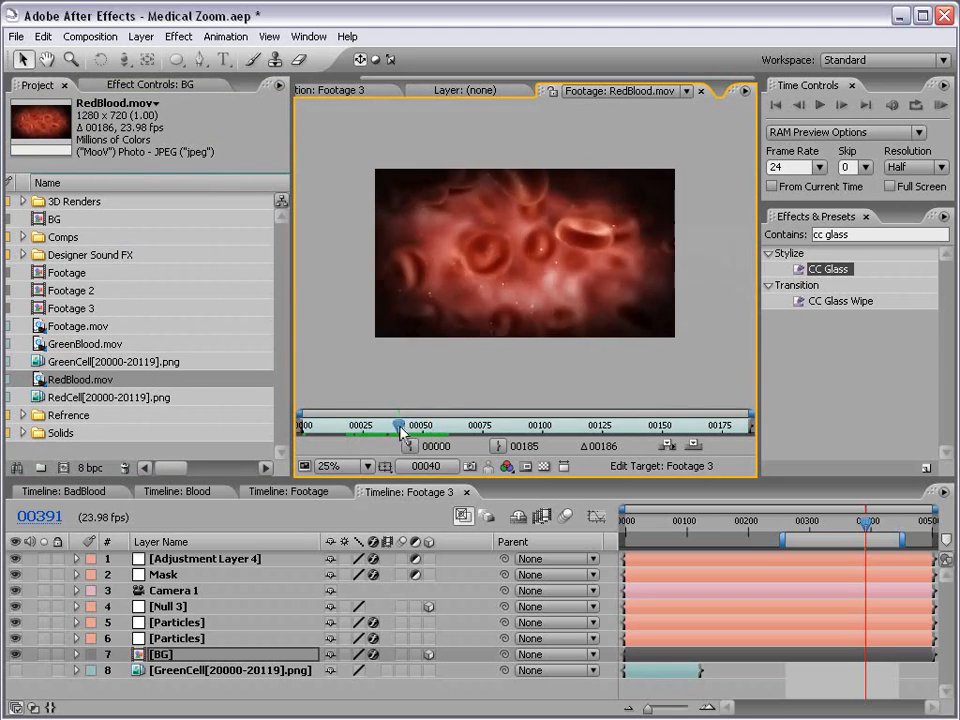
pyautogui.moveTo(396, 424); pyautogui.dragTo(344, 424)
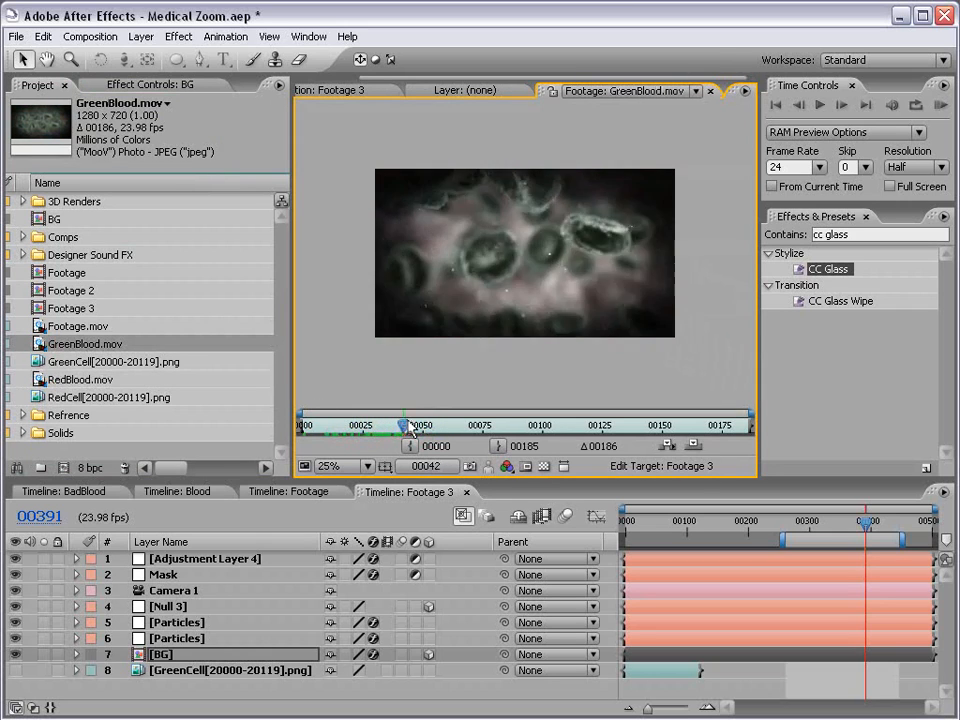
pyautogui.moveTo(410, 424); pyautogui.dragTo(504, 424)
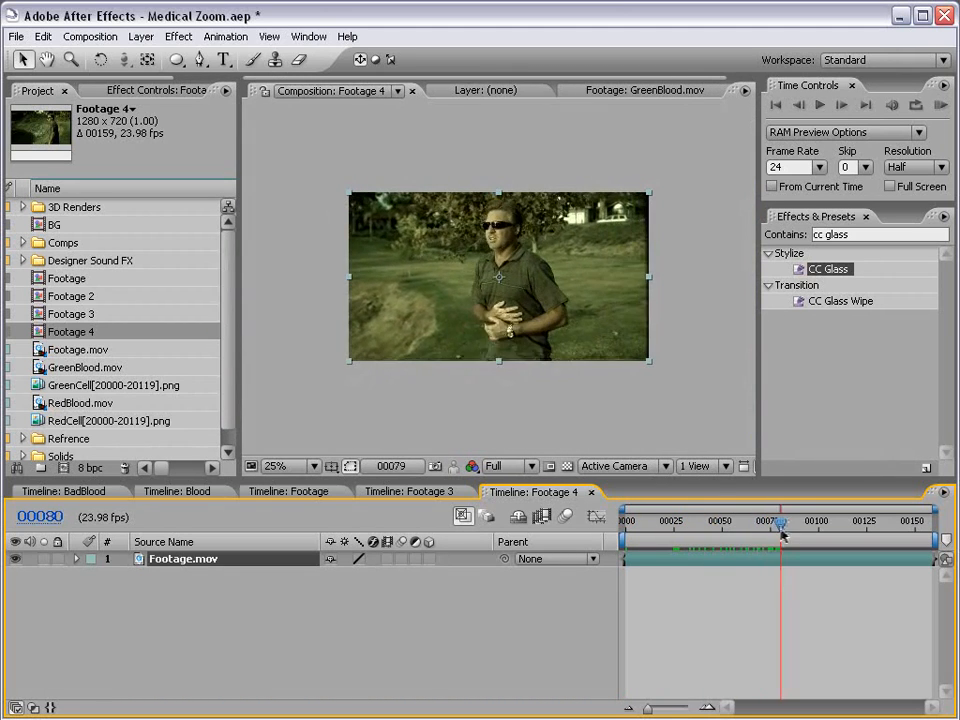
# Add a 20mm Camera 1 and a Null 4 layer to Footage 4 via Layer > New
pyautogui.moveTo(780, 524); pyautogui.dragTo(728, 524)
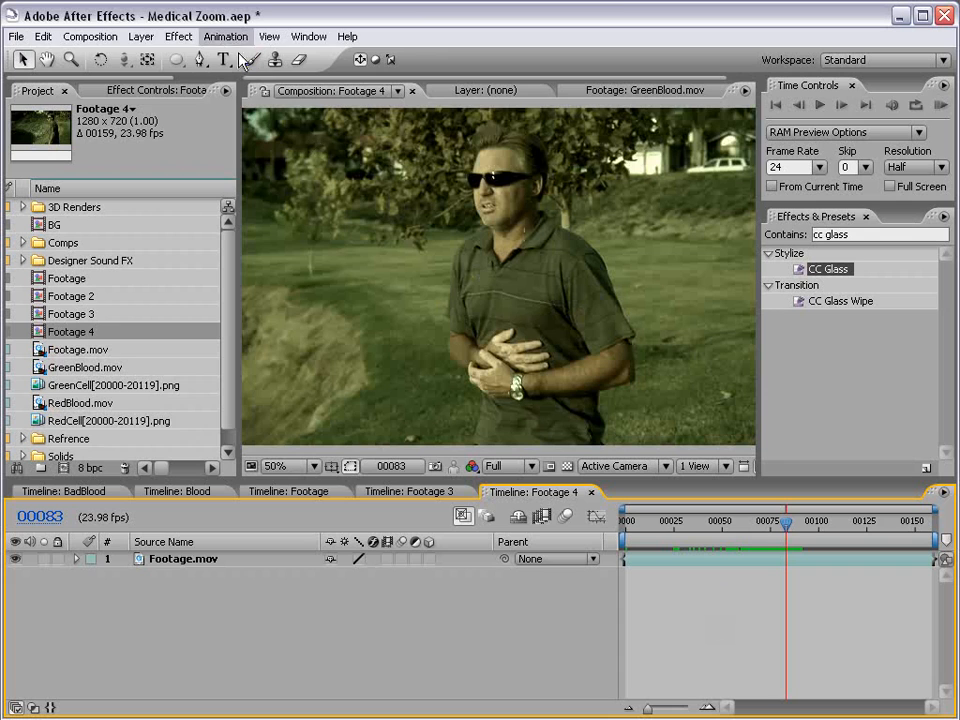
pyautogui.click(140, 36)
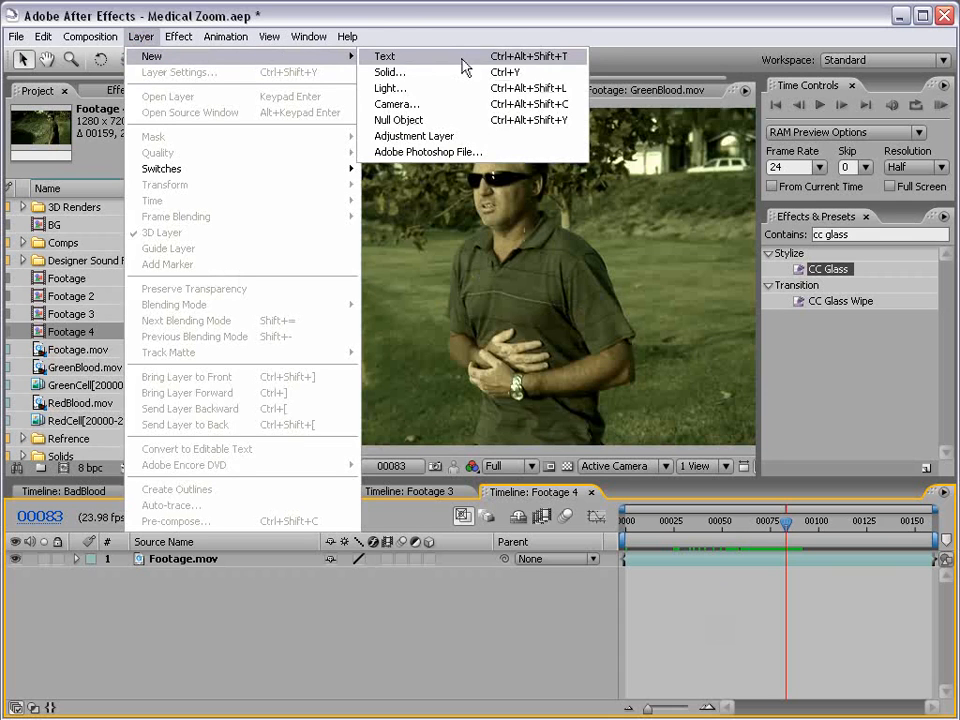
pyautogui.click(396, 104)
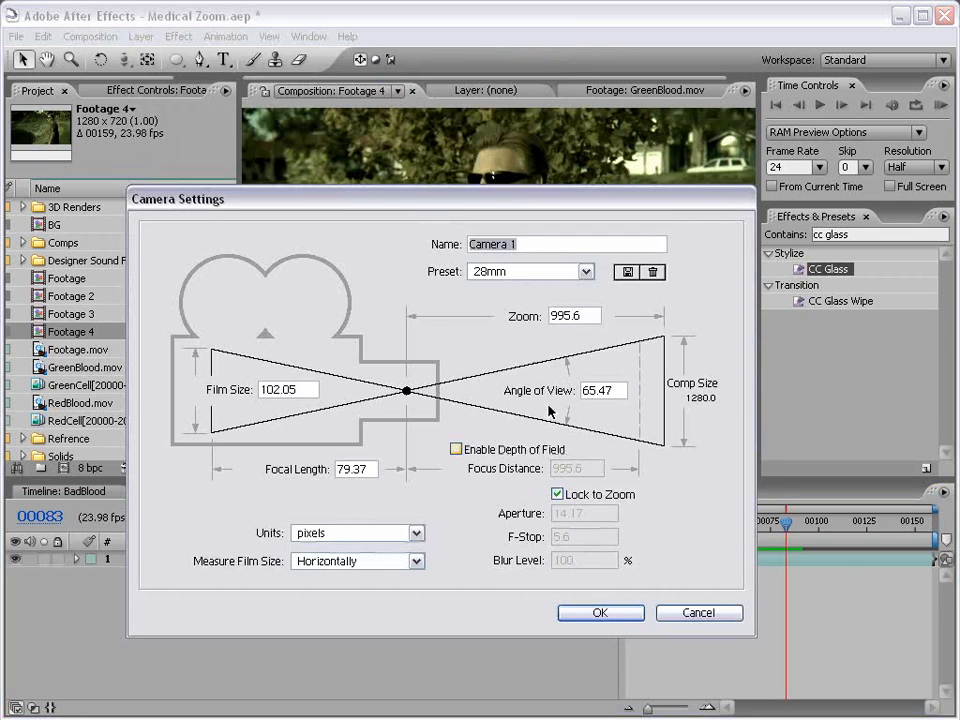
pyautogui.click(600, 612)
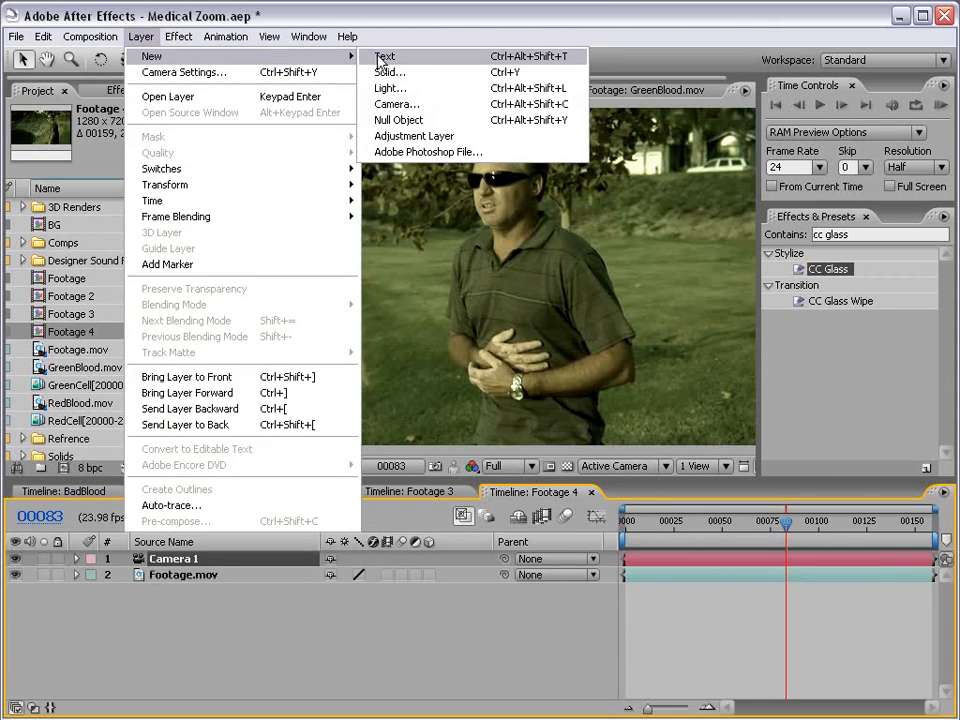
pyautogui.click(398, 120)
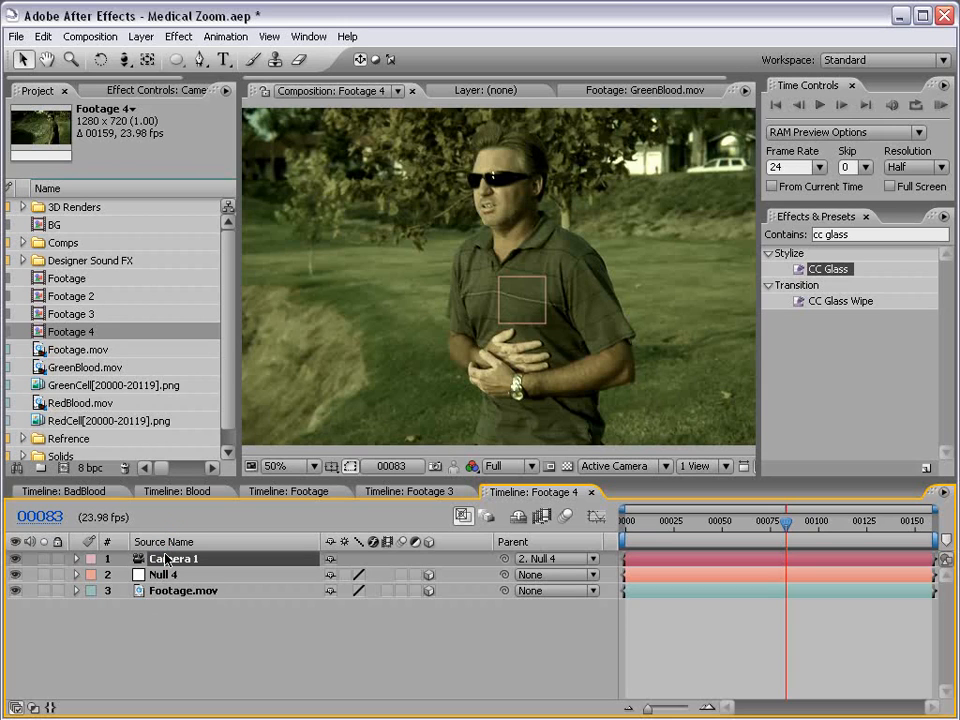
# Set a starting Position keyframe on Camera 1 and check the push-in from the Top view
pyautogui.click(76, 560)
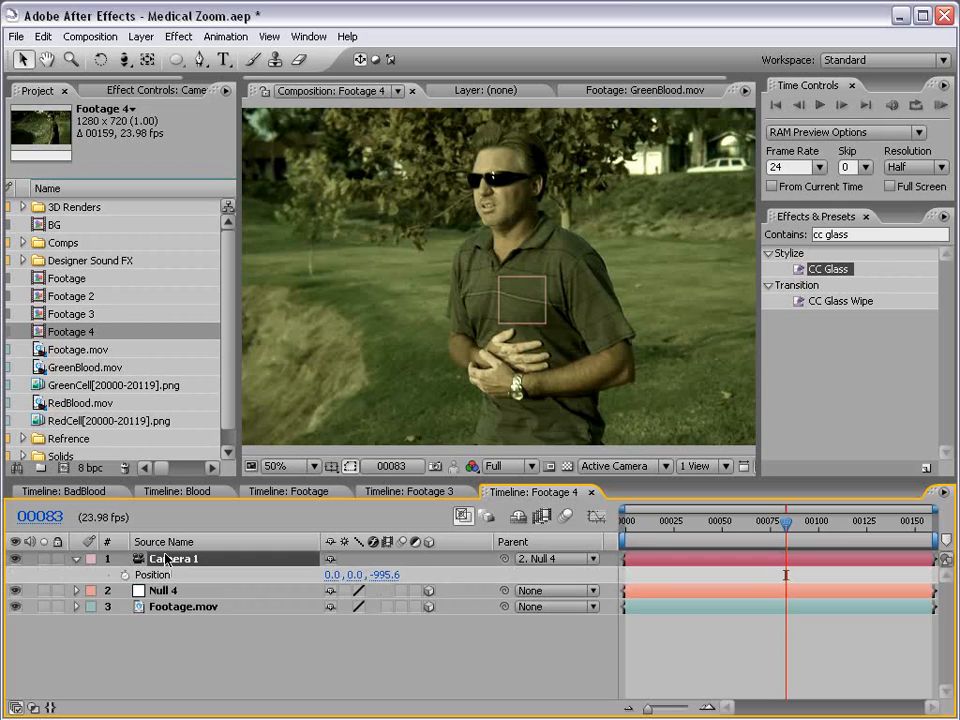
pyautogui.click(126, 576)
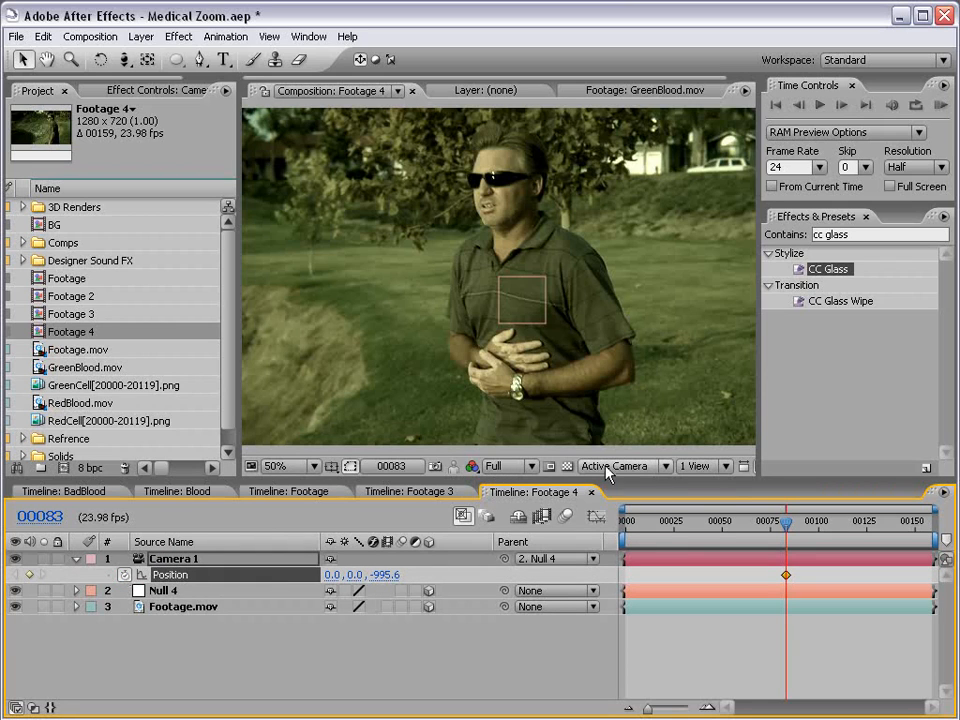
pyautogui.click(614, 464)
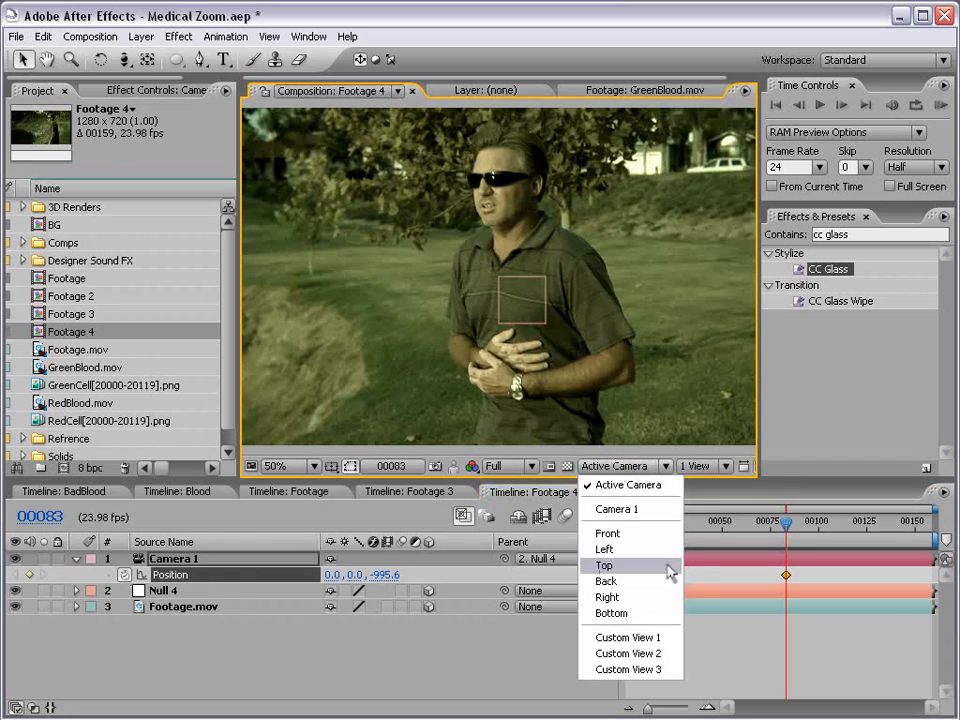
pyautogui.click(604, 564)
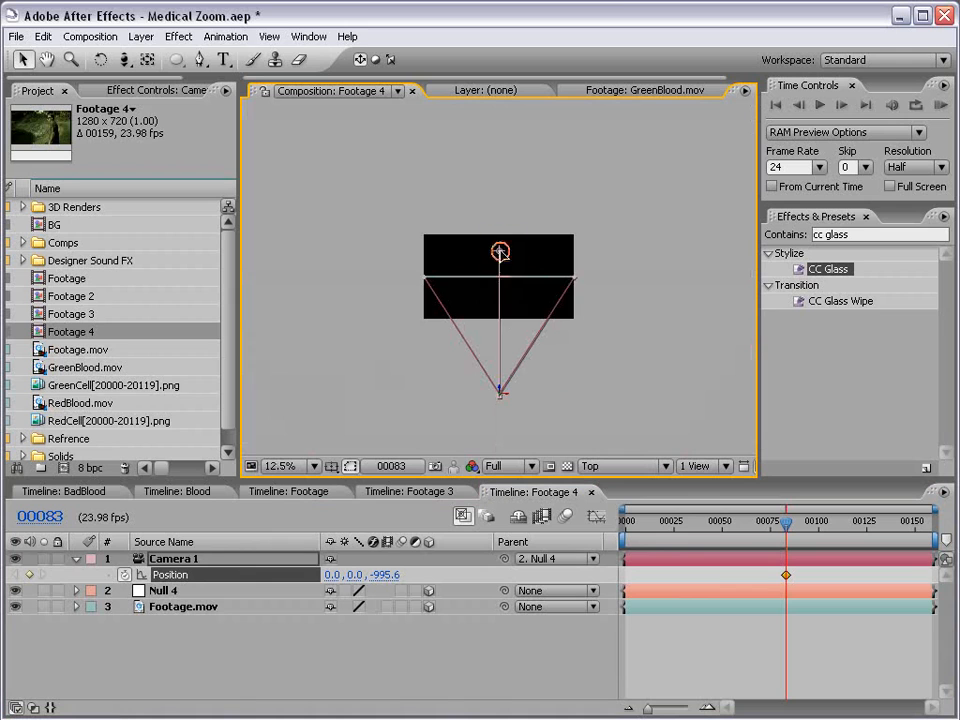
pyautogui.click(620, 464)
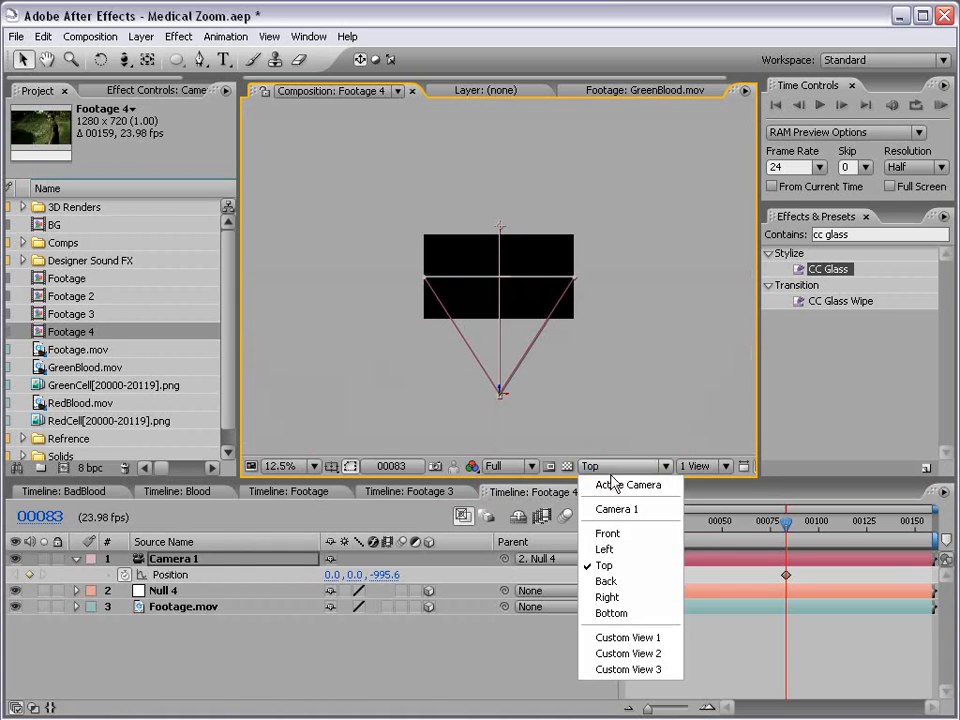
pyautogui.click(628, 484)
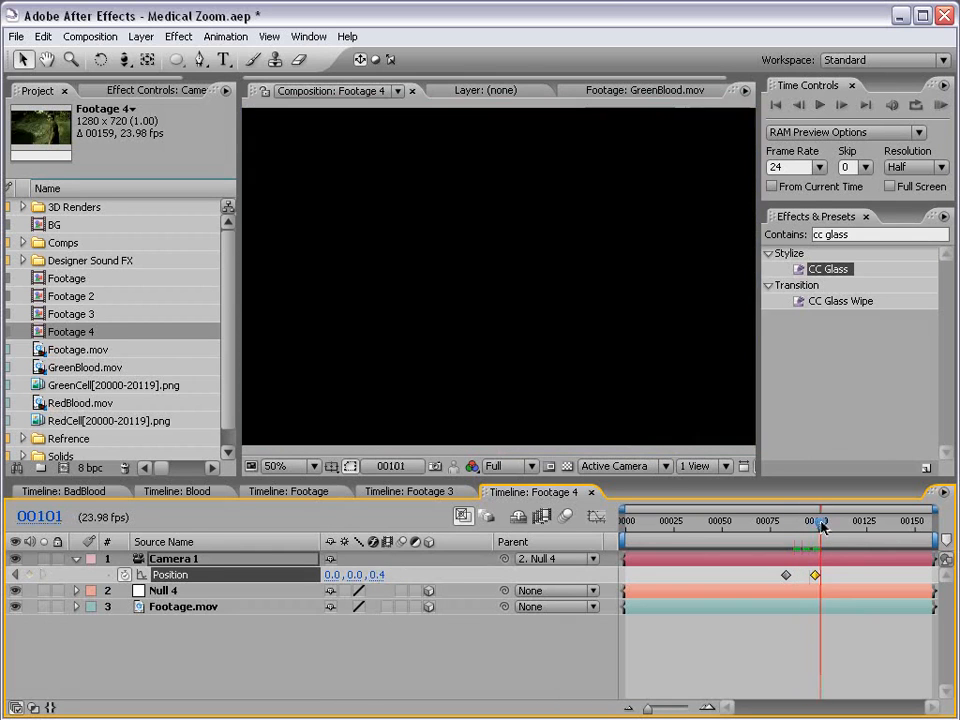
# Move the current time back to the first camera keyframe before the push-in
pyautogui.moveTo(822, 524); pyautogui.dragTo(788, 524)
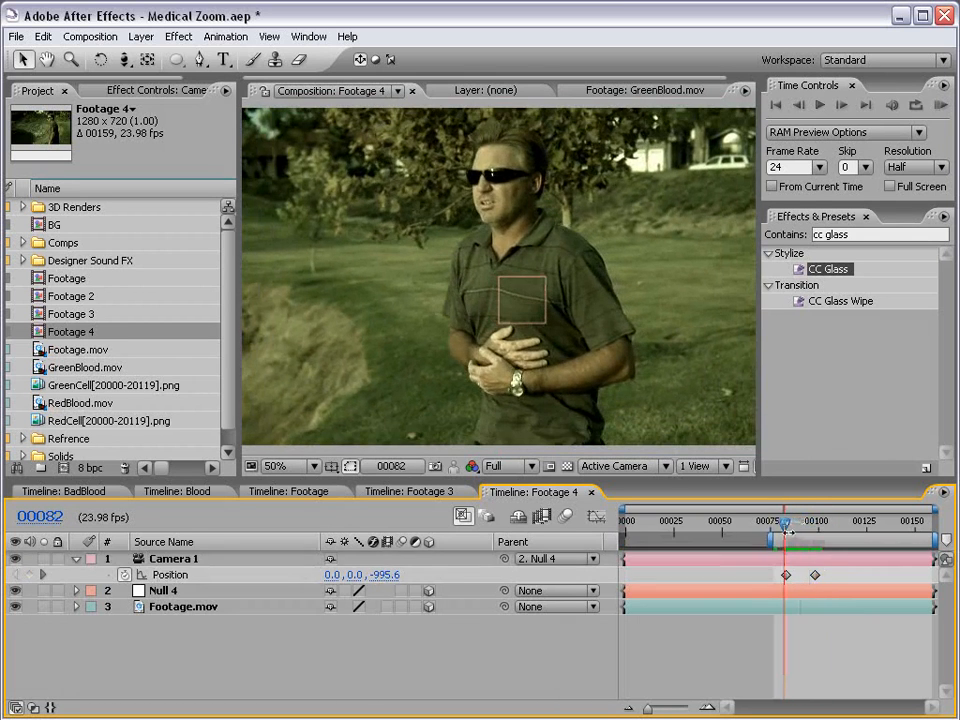
pyautogui.moveTo(786, 540); pyautogui.dragTo(800, 540)
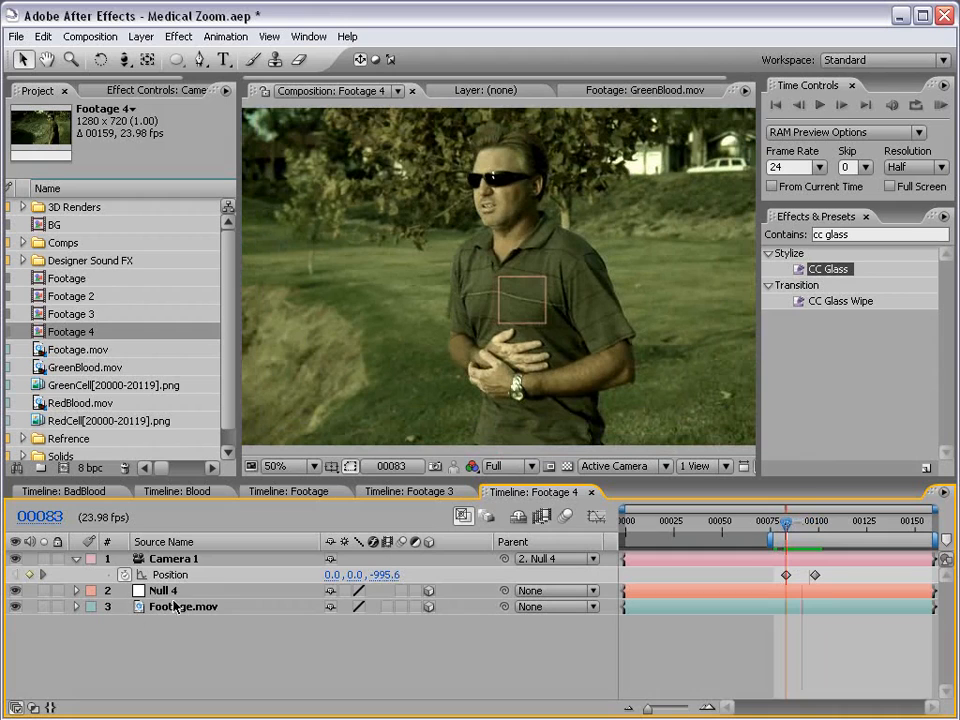
# Keyframe Null 4's Position and move it over the man's hands to aim the zoom
pyautogui.click(164, 590)
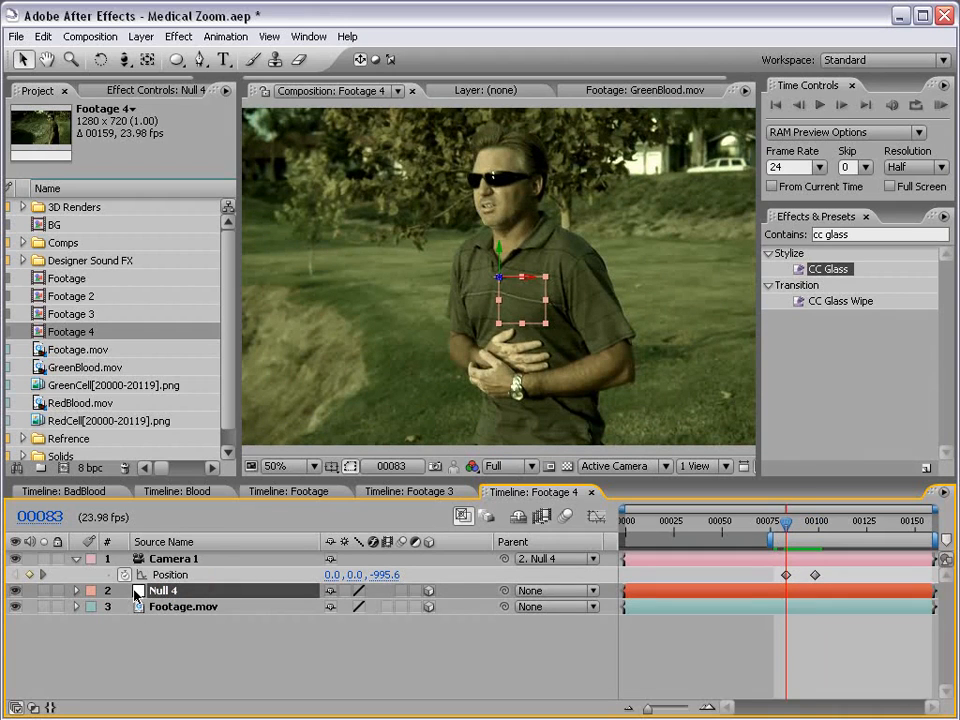
pyautogui.click(76, 590)
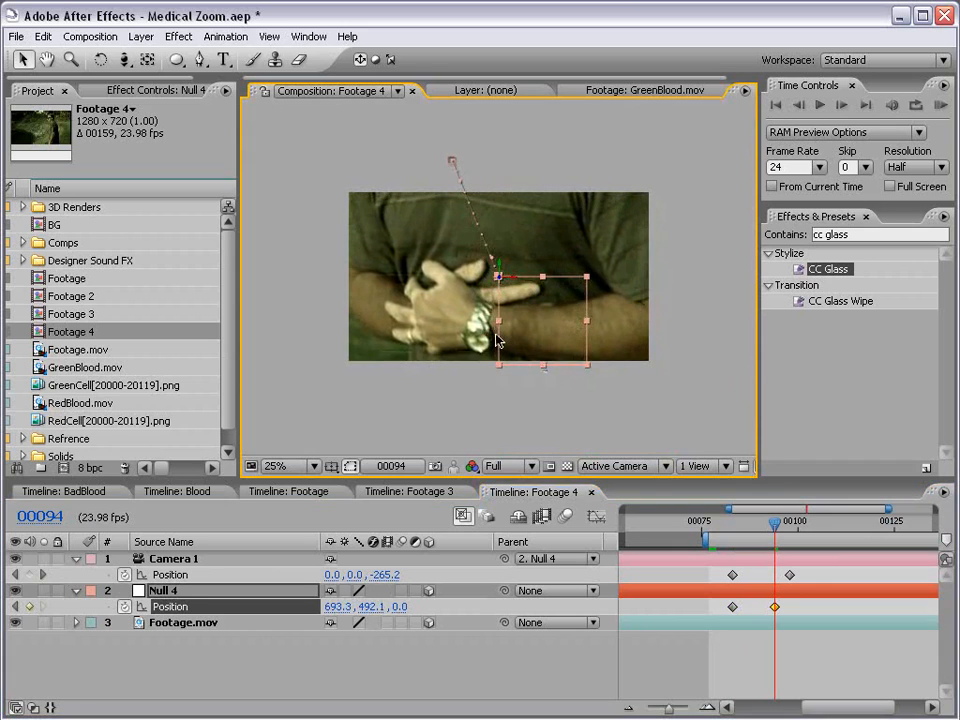
pyautogui.click(276, 466)
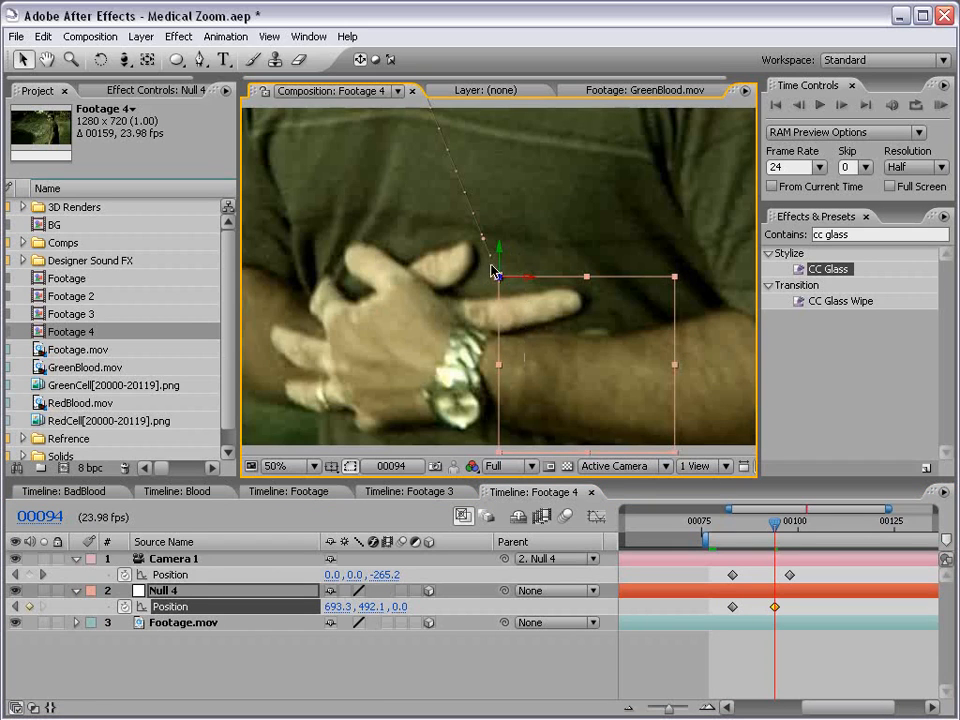
pyautogui.moveTo(500, 280); pyautogui.dragTo(504, 276)
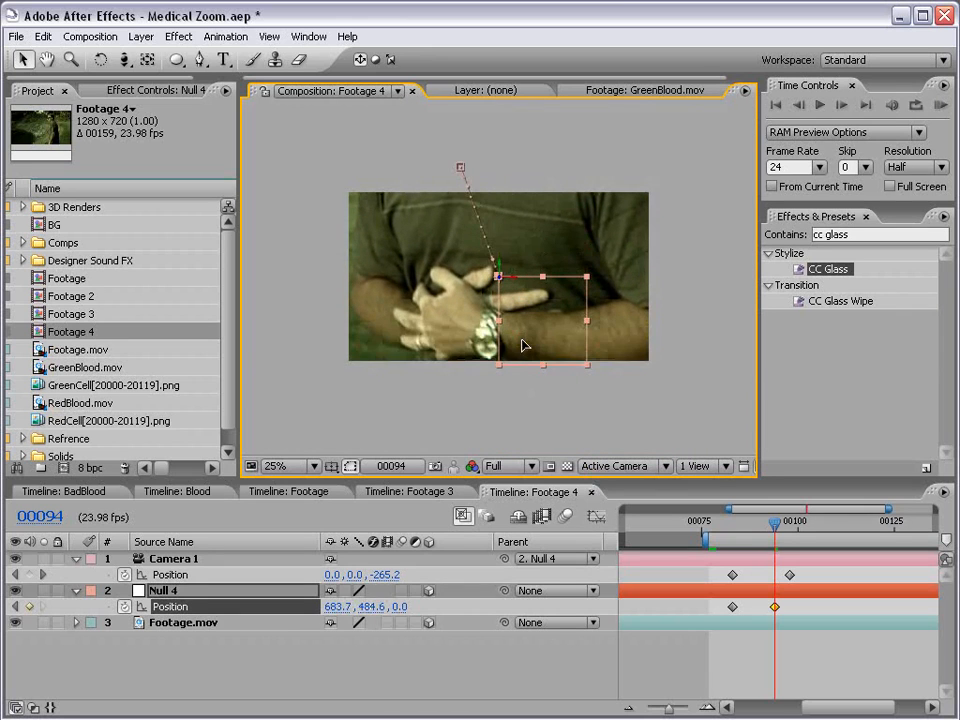
pyautogui.click(292, 466)
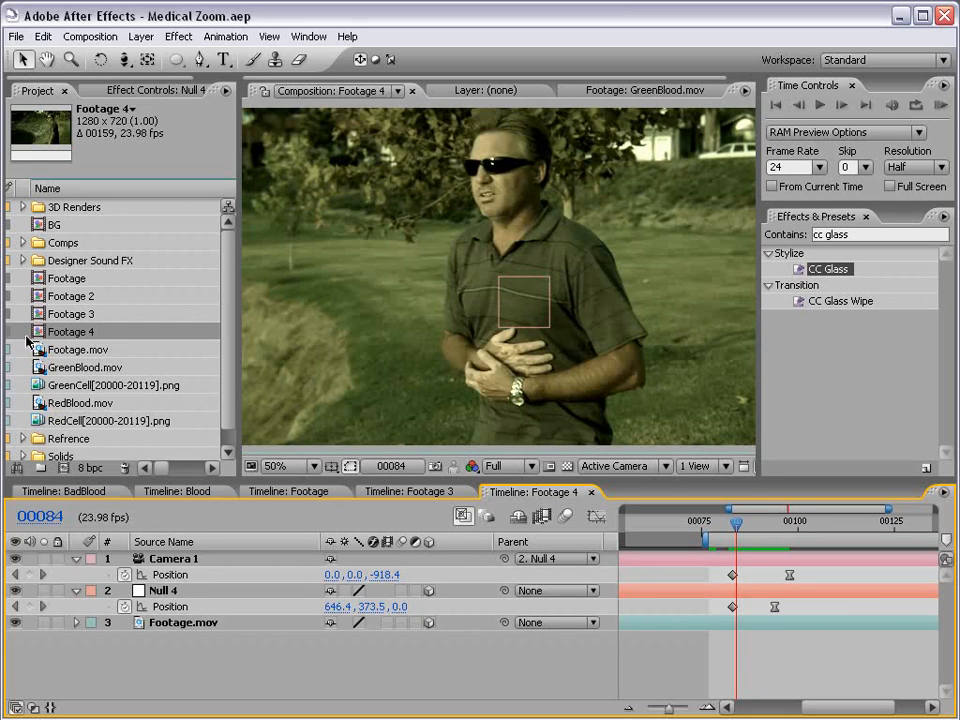
pyautogui.click(80, 402)
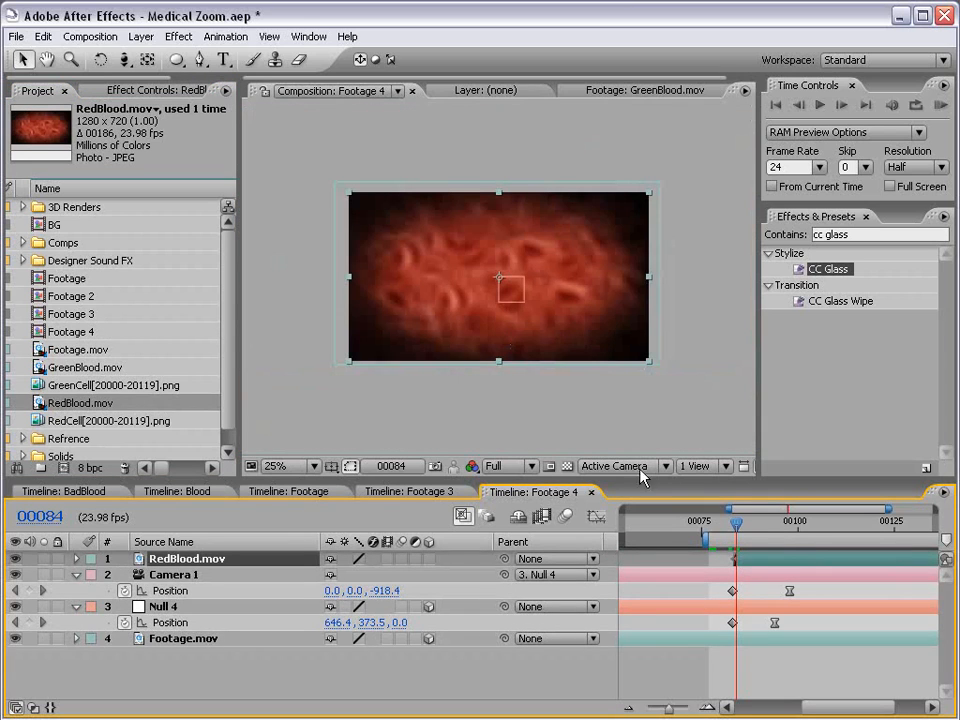
pyautogui.moveTo(732, 522); pyautogui.dragTo(790, 522)
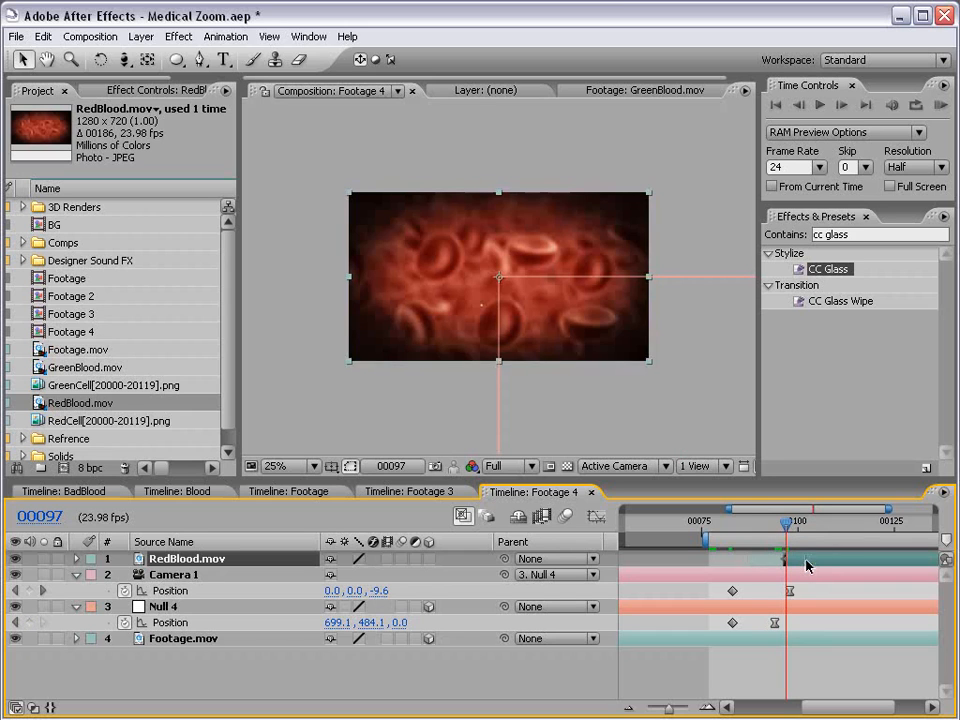
pyautogui.moveTo(788, 522); pyautogui.dragTo(756, 522)
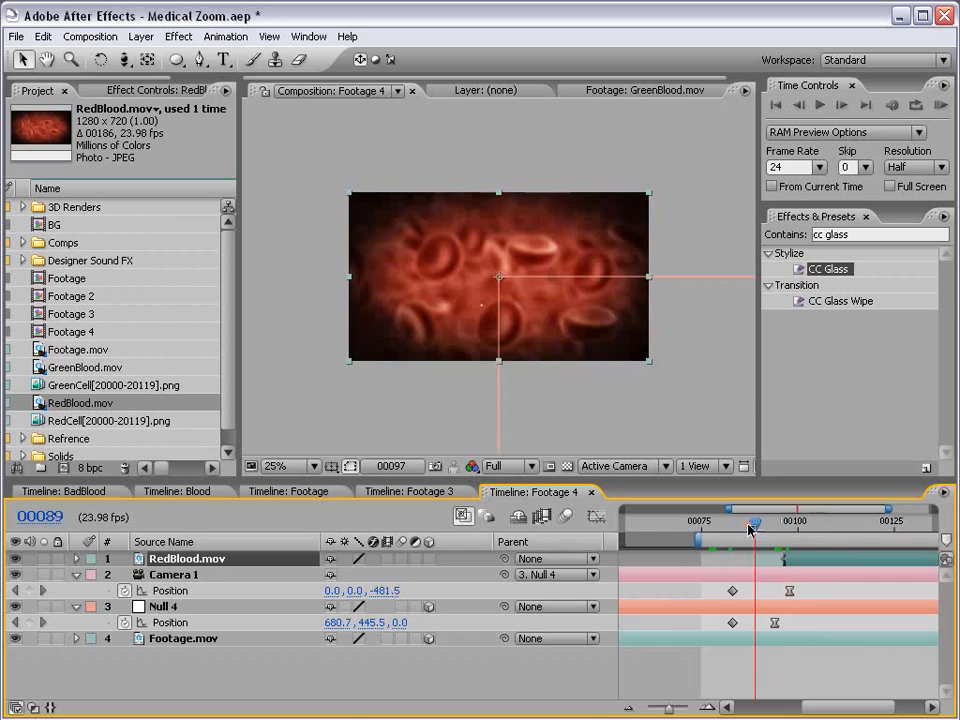
pyautogui.moveTo(756, 524); pyautogui.dragTo(772, 524)
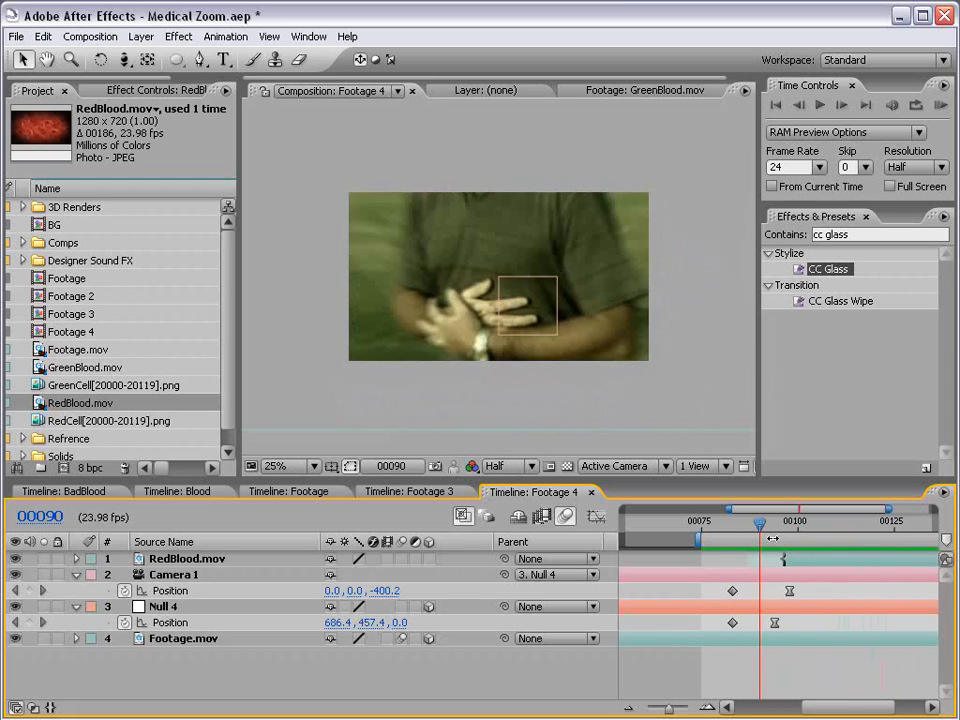
pyautogui.moveTo(760, 522); pyautogui.dragTo(806, 522)
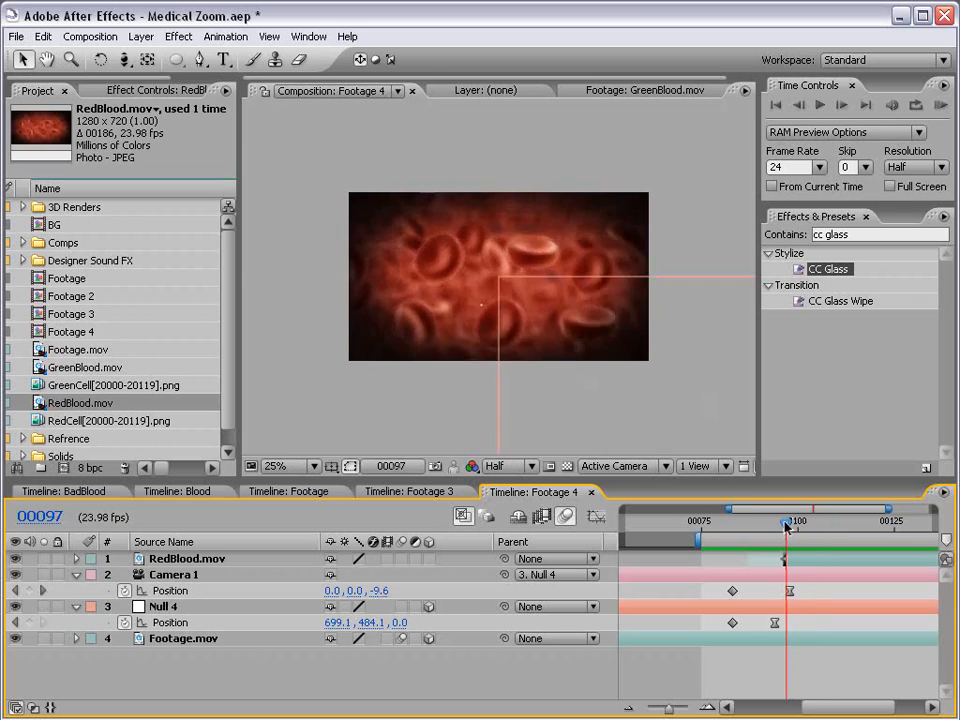
# View the shirt.jpg, chest_close.jpg and shirt_close.jpg photos from the Refrence folder
pyautogui.moveTo(788, 524); pyautogui.dragTo(770, 524)
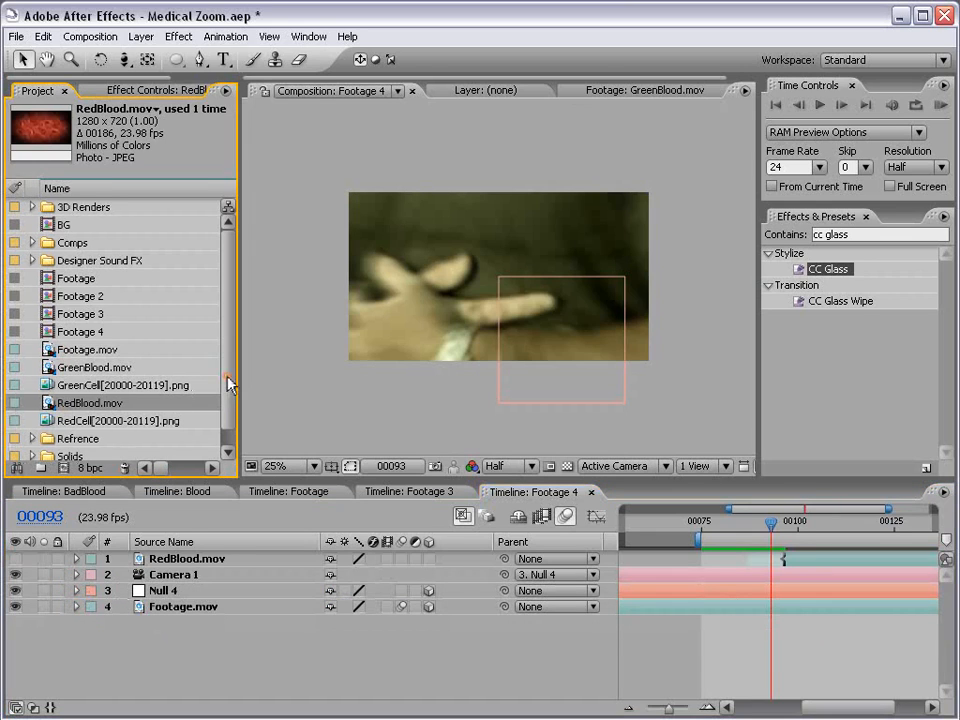
pyautogui.click(32, 368)
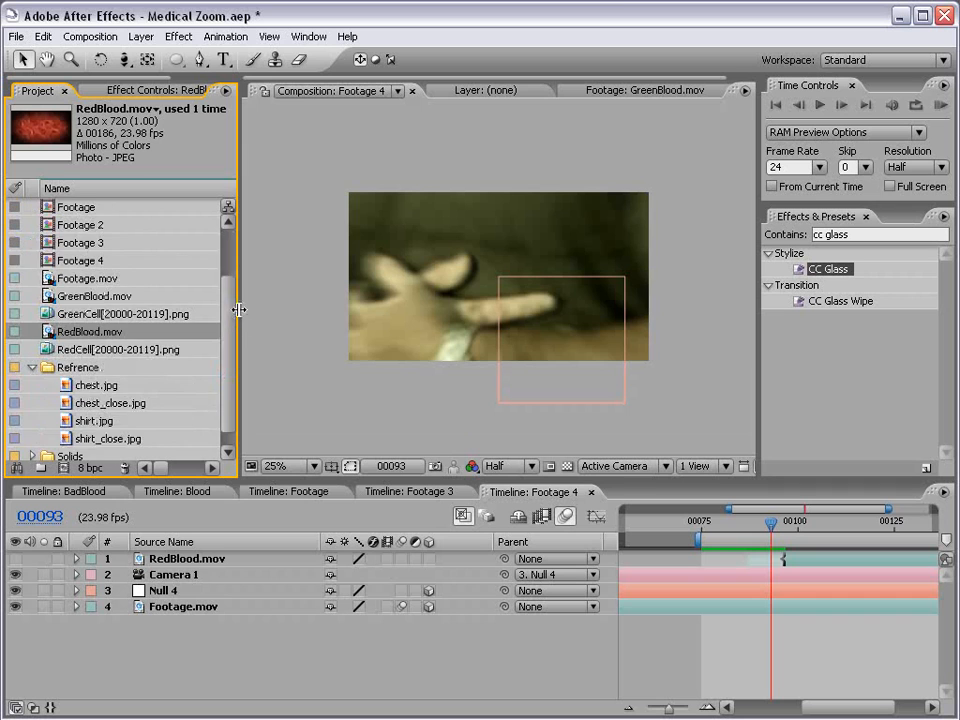
pyautogui.click(92, 402)
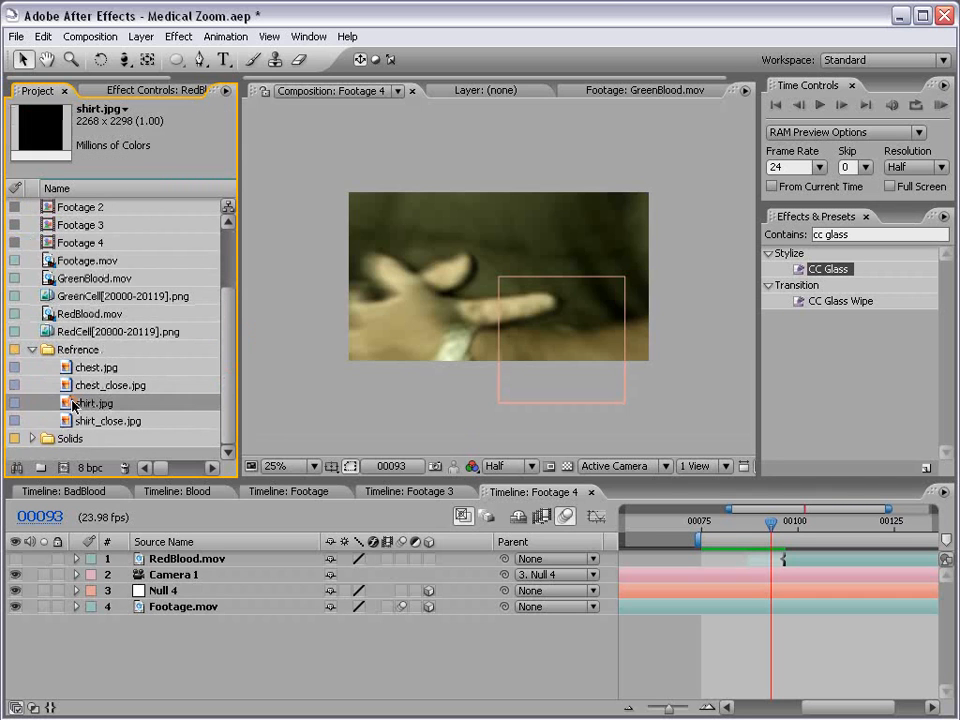
pyautogui.doubleClick(94, 402)
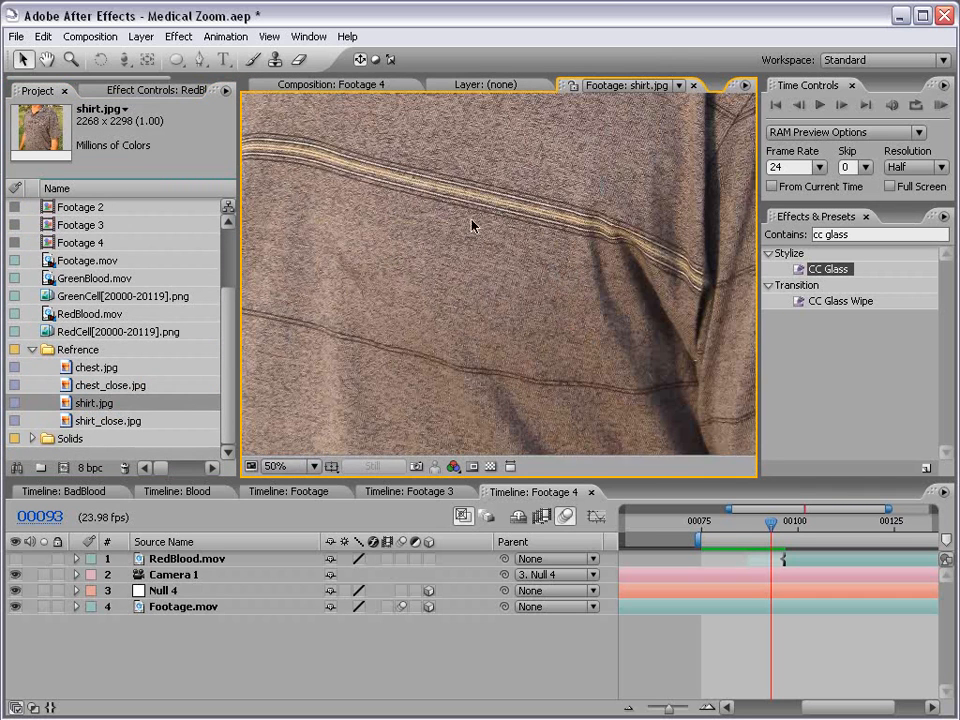
pyautogui.doubleClick(96, 368)
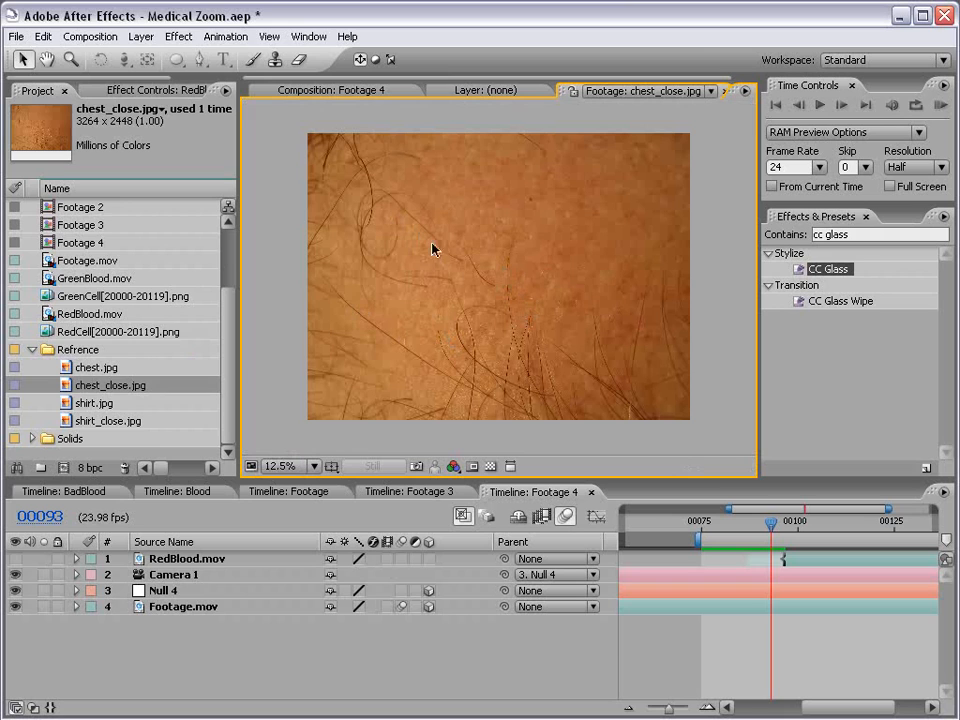
pyautogui.moveTo(528, 260)
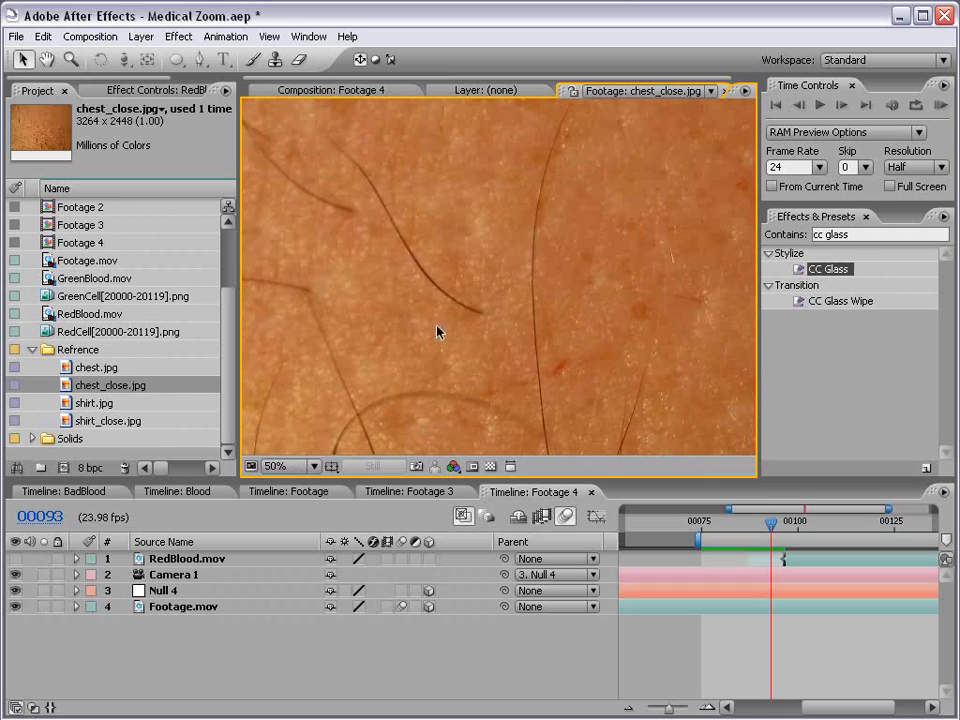
pyautogui.moveTo(516, 276)
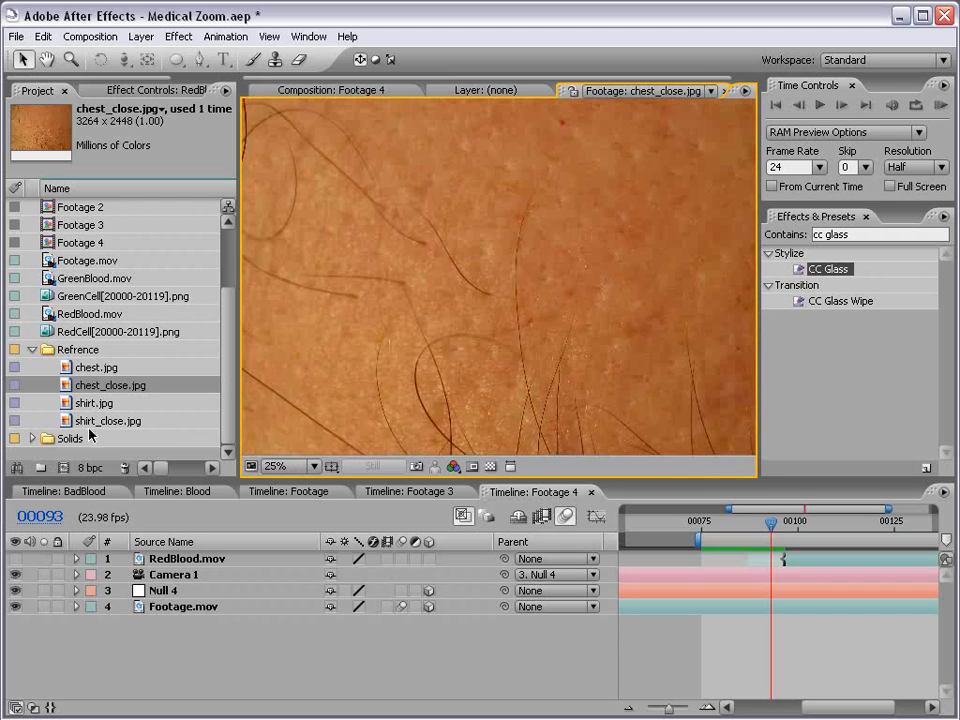
pyautogui.doubleClick(108, 420)
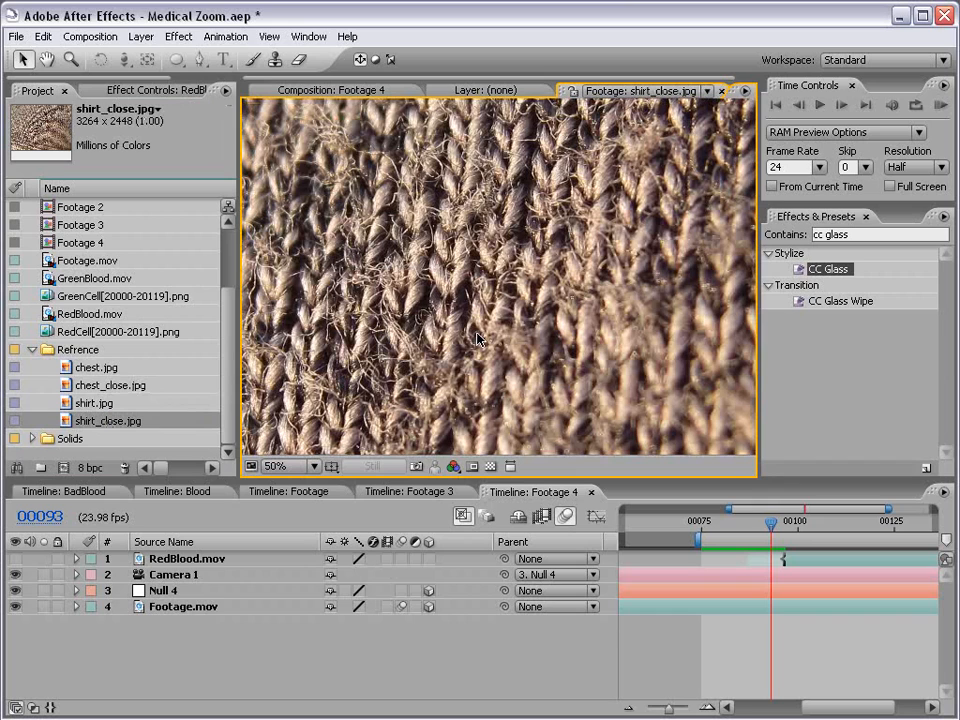
pyautogui.moveTo(550, 218)
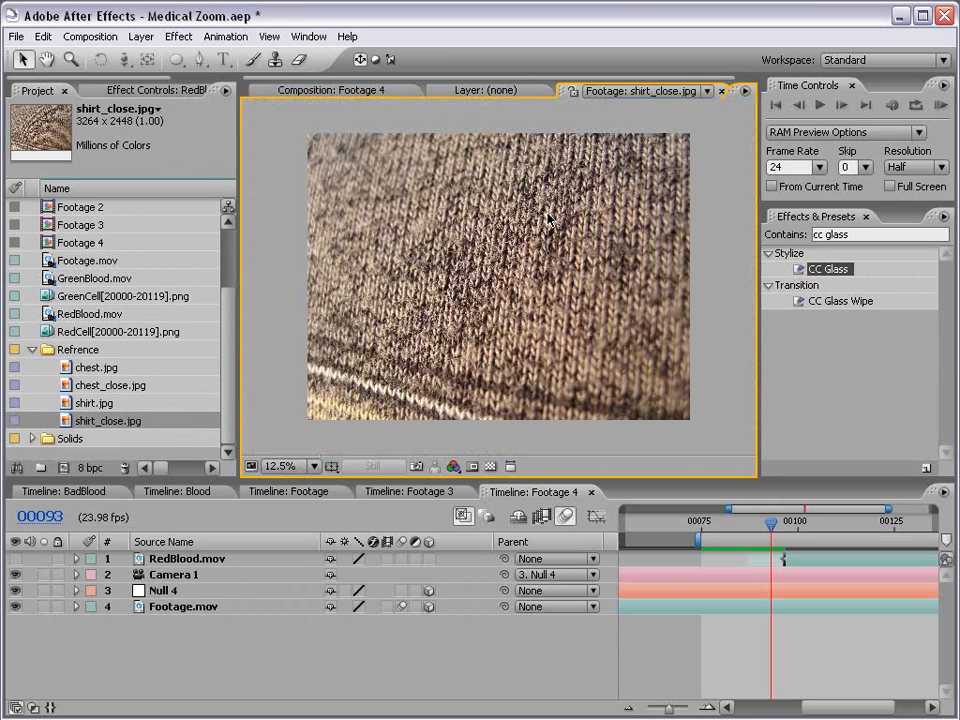
pyautogui.moveTo(90, 378)
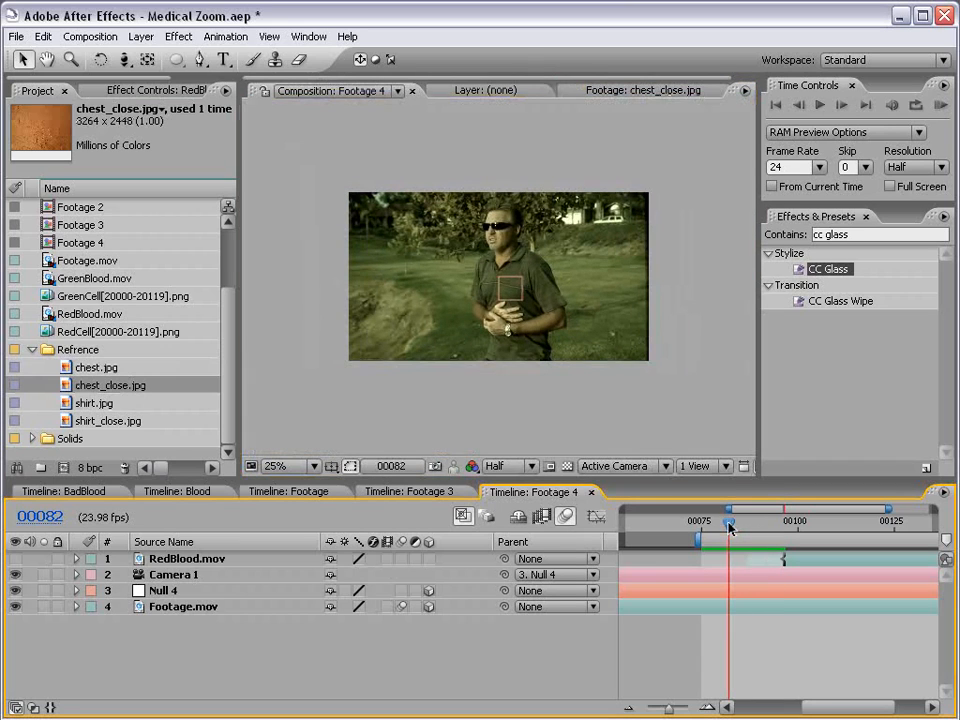
# Scrub Footage 4 back to the fade's start around frame 79
pyautogui.moveTo(730, 520); pyautogui.dragTo(716, 520)
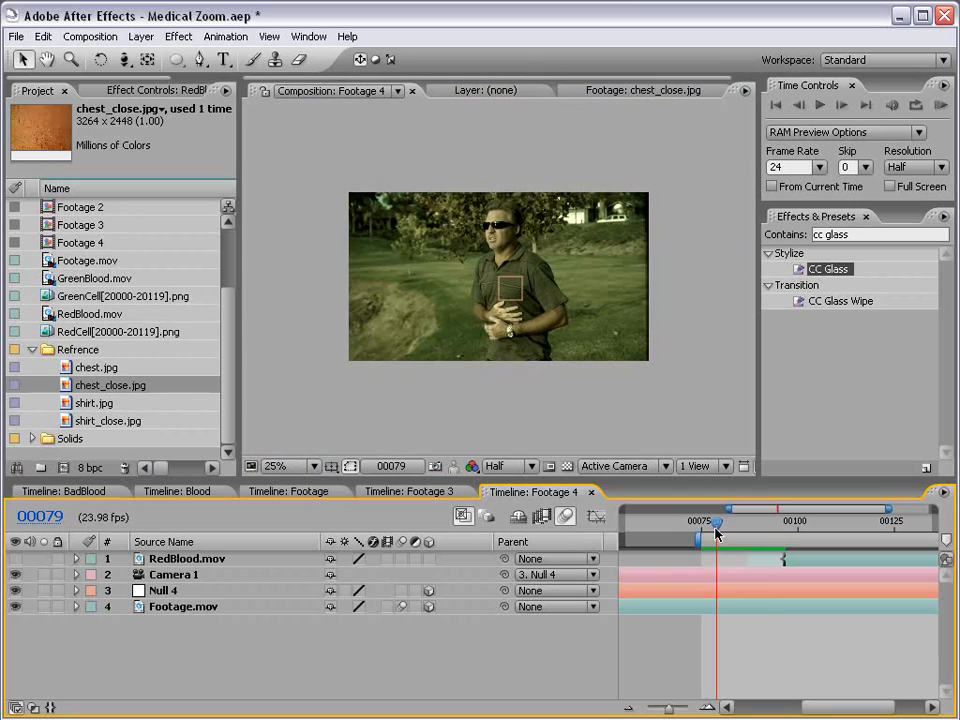
pyautogui.moveTo(716, 522); pyautogui.dragTo(728, 522)
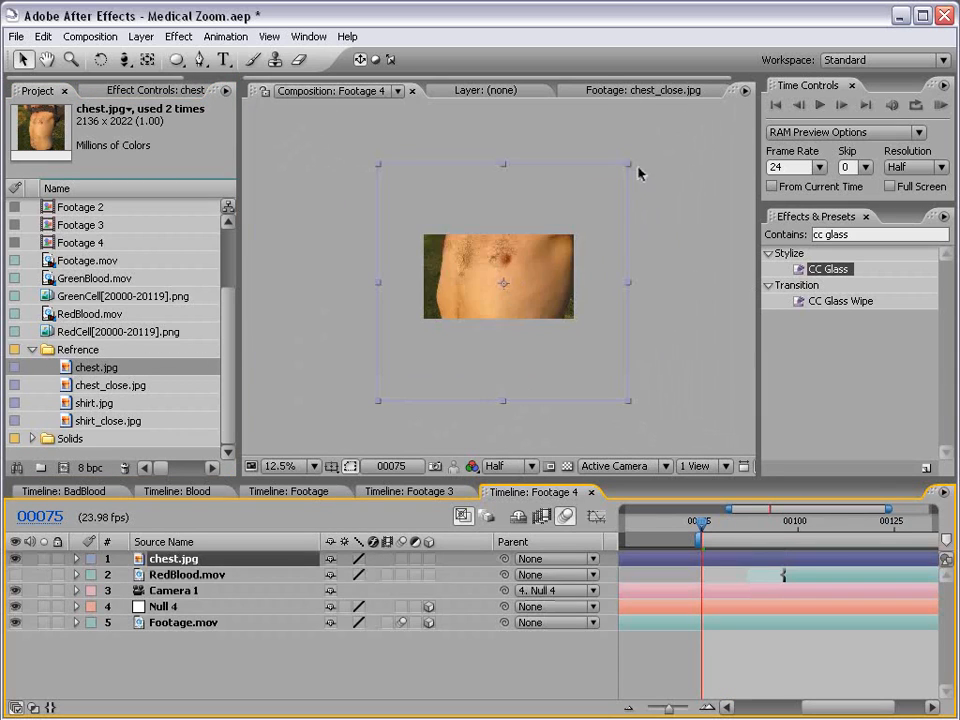
# Line up the new chest.jpg layer over the man's torso and check it at frame 91
pyautogui.click(172, 558)
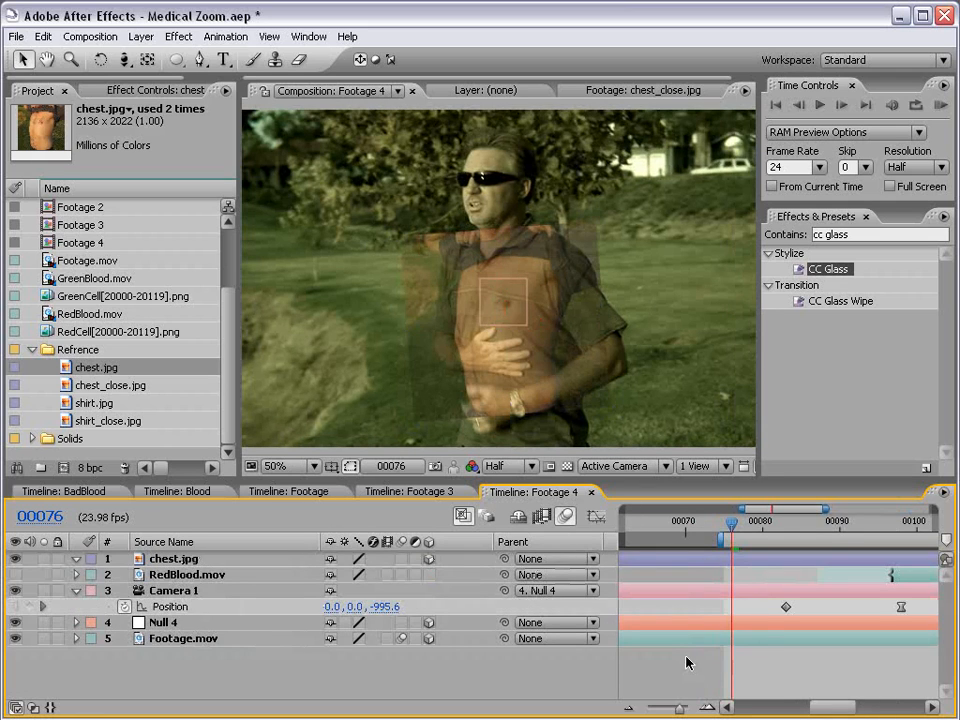
pyautogui.click(200, 60)
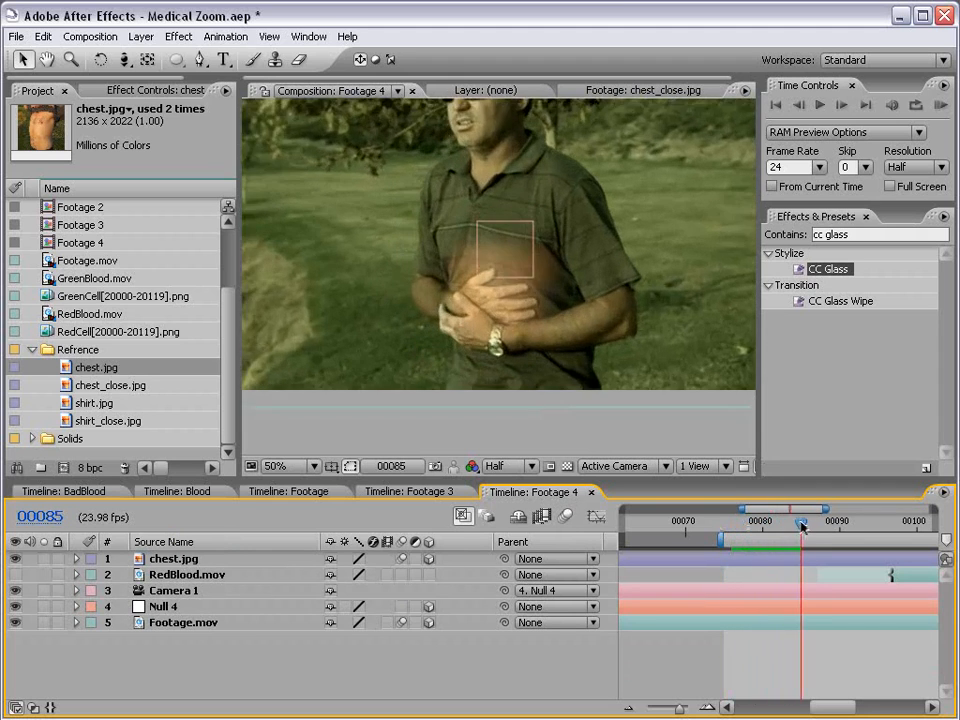
pyautogui.moveTo(800, 528); pyautogui.dragTo(848, 528)
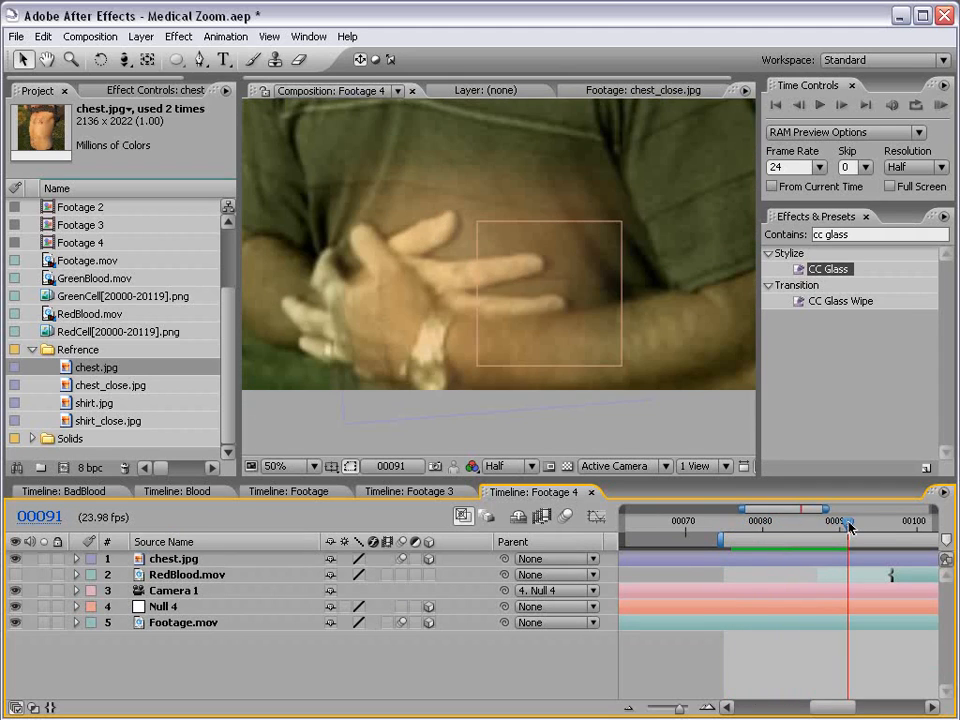
# Fade chest.jpg's Opacity from about 50% to 100% by frame 99, aligned with Camera 1's keyframes
pyautogui.click(172, 558)
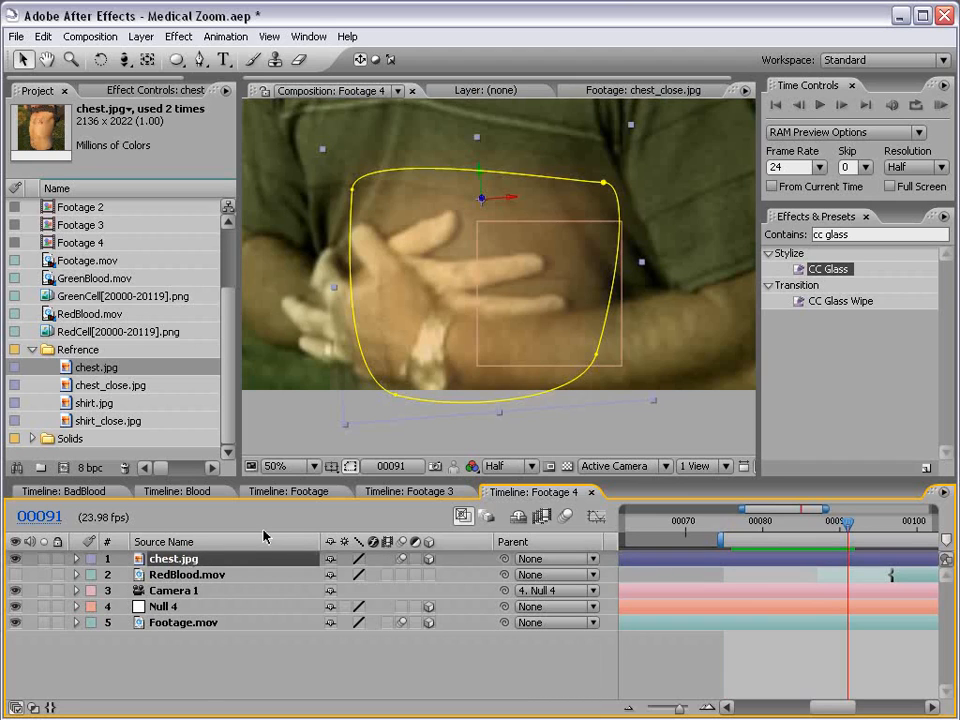
pyautogui.click(76, 558)
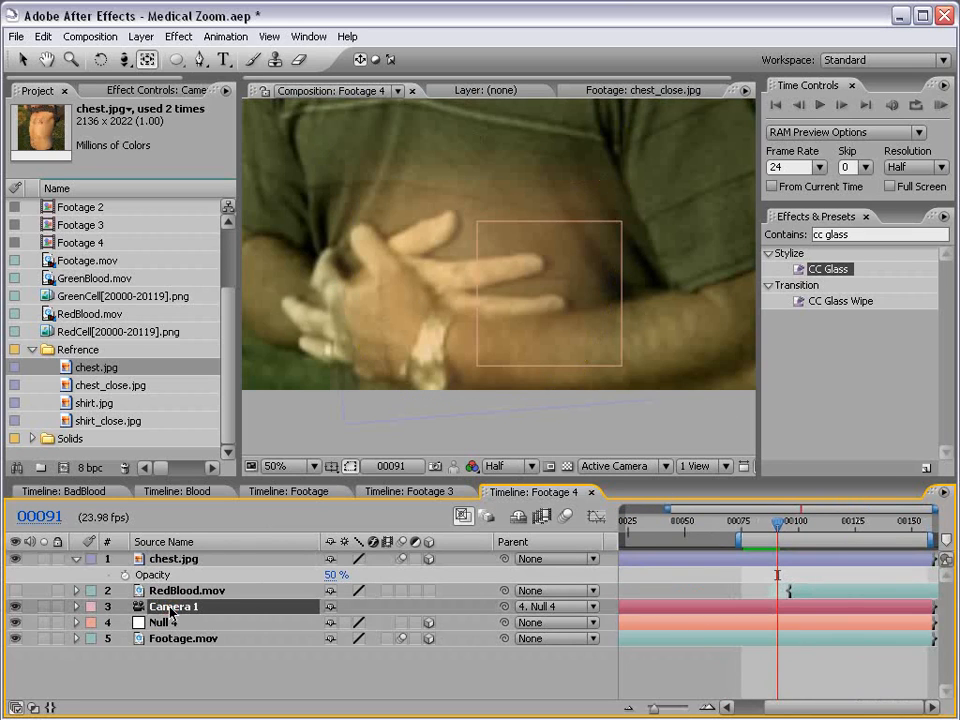
pyautogui.click(76, 606)
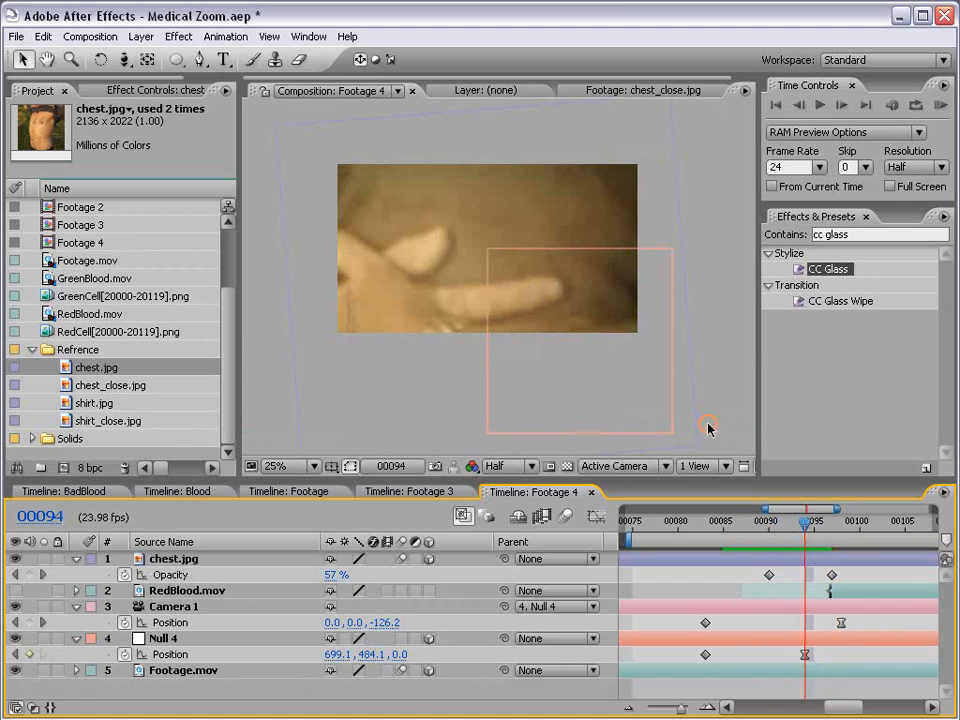
pyautogui.moveTo(804, 524); pyautogui.dragTo(822, 524)
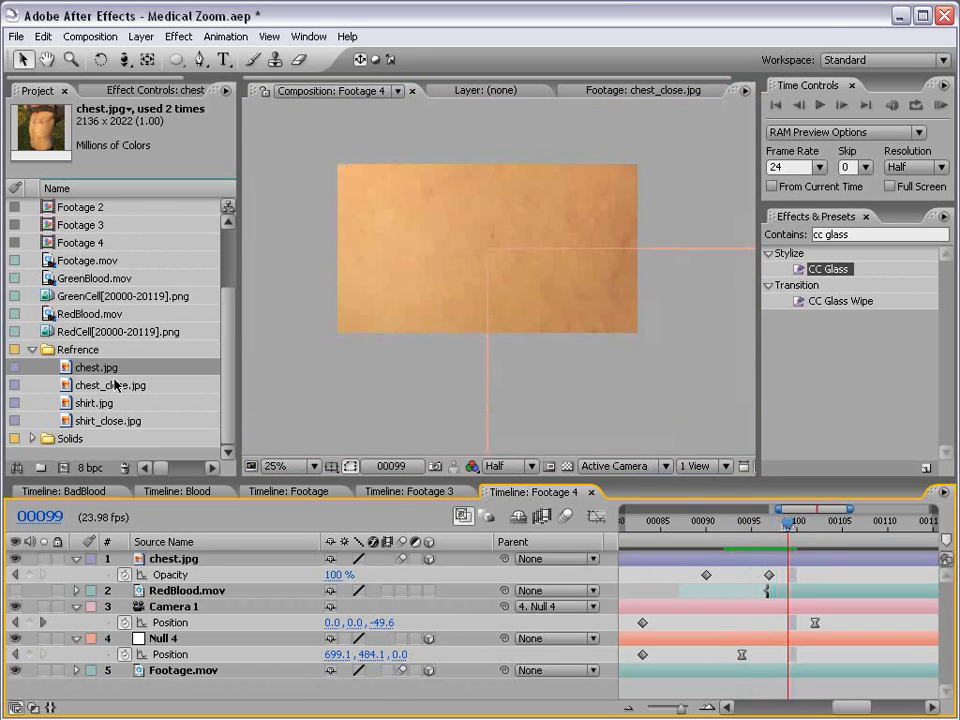
# Add chest_close.jpg as a top layer at about 0.6% scale, centred on the chest shot
pyautogui.click(110, 384)
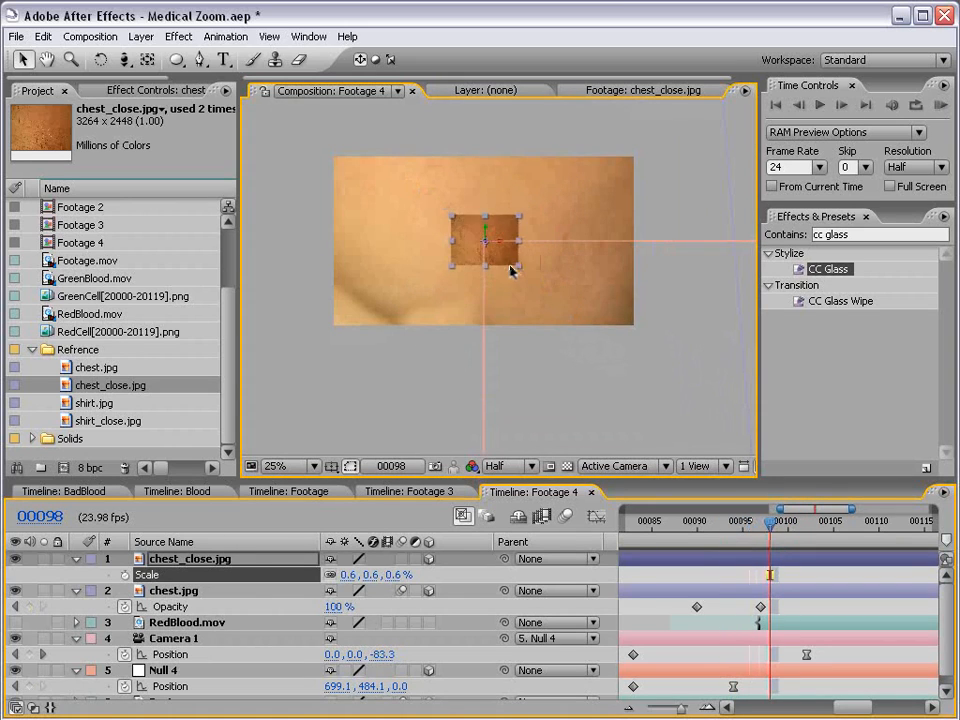
pyautogui.moveTo(512, 270); pyautogui.dragTo(530, 272)
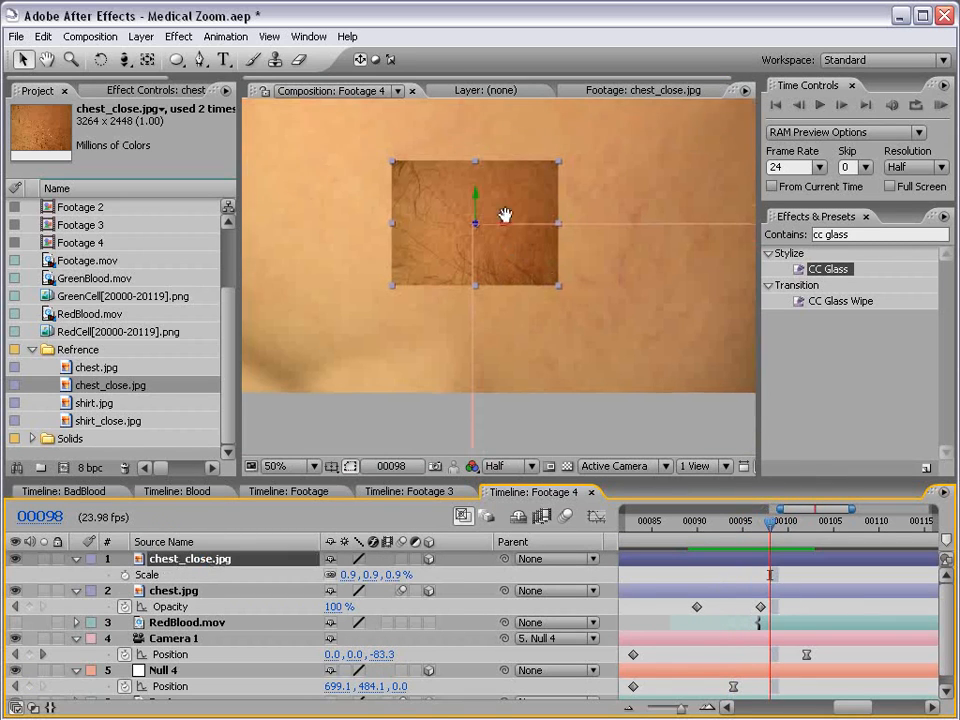
# Give chest_close.jpg an elliptical feathered mask plus brightening Curves and Tint adjustments
pyautogui.click(176, 60)
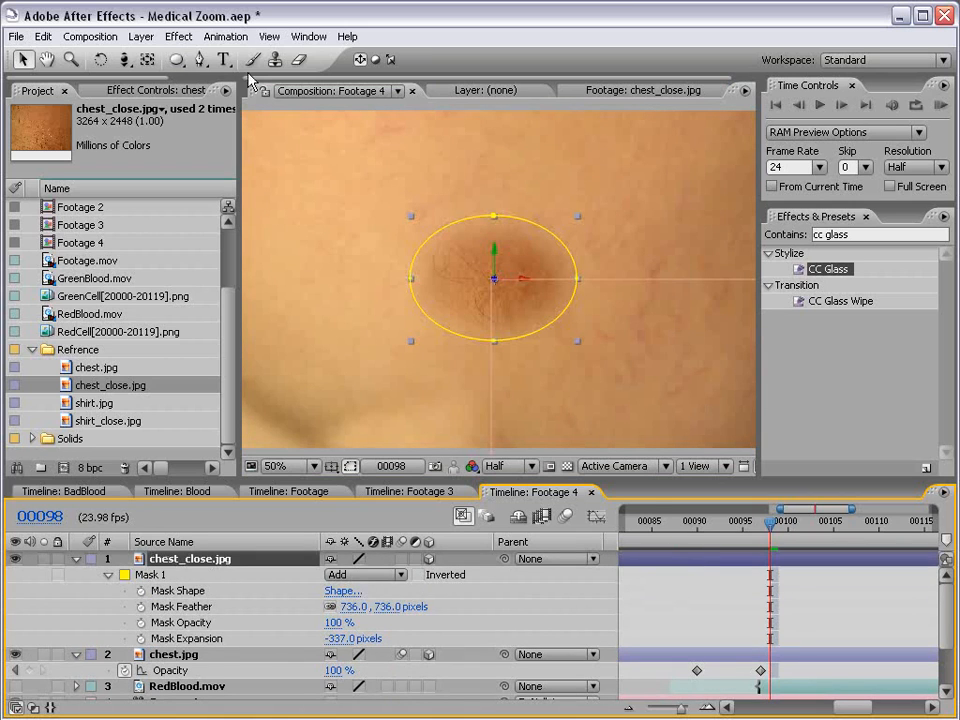
pyautogui.click(178, 36)
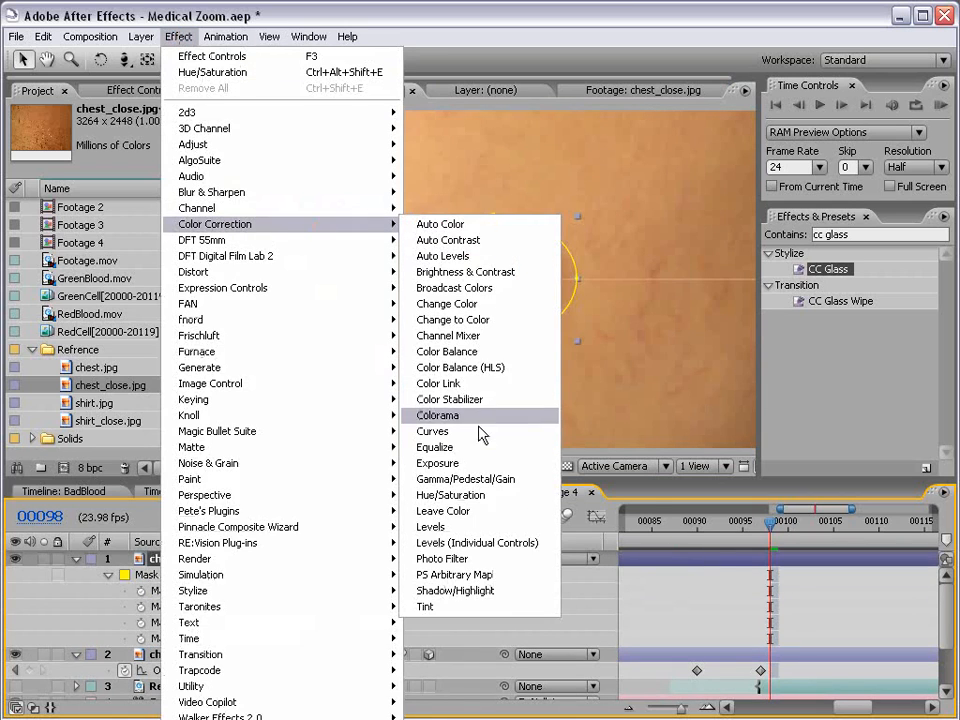
pyautogui.click(432, 432)
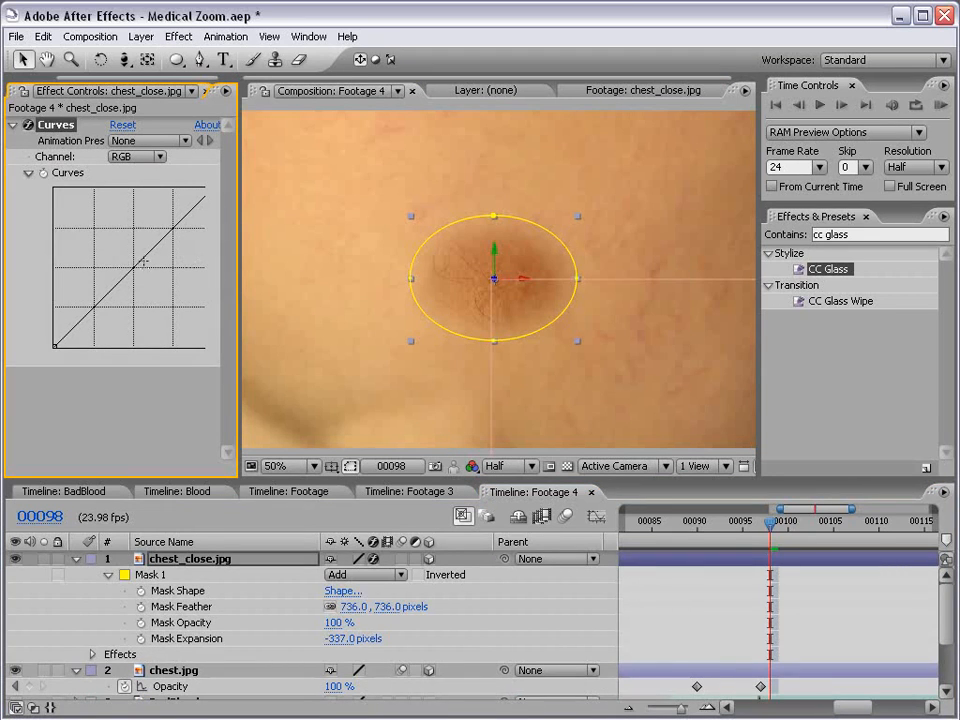
pyautogui.moveTo(130, 280); pyautogui.dragTo(130, 258)
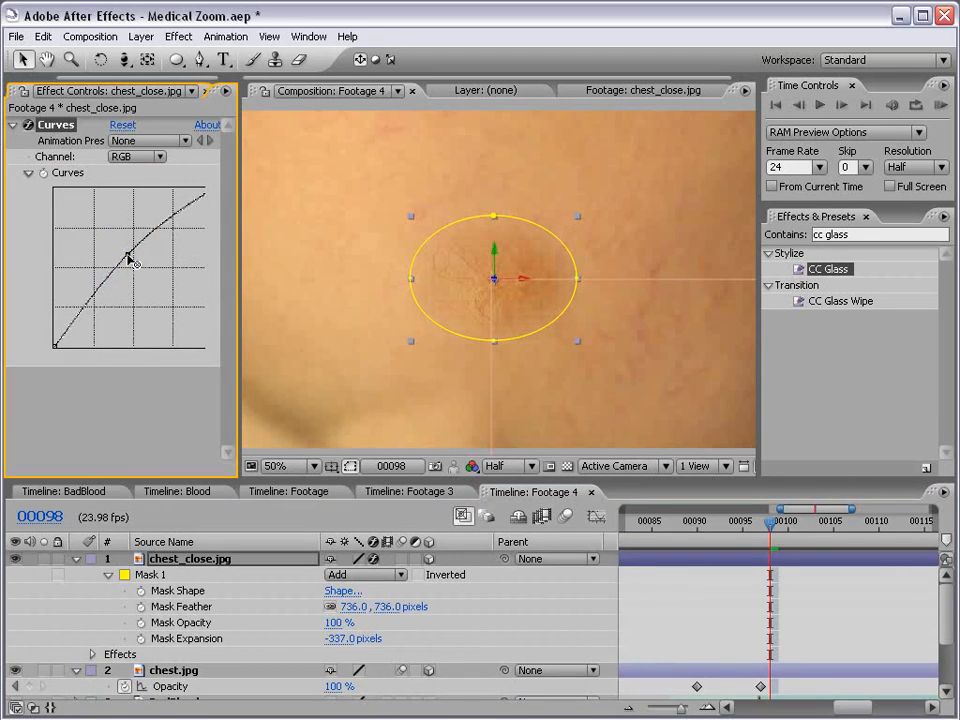
pyautogui.click(178, 36)
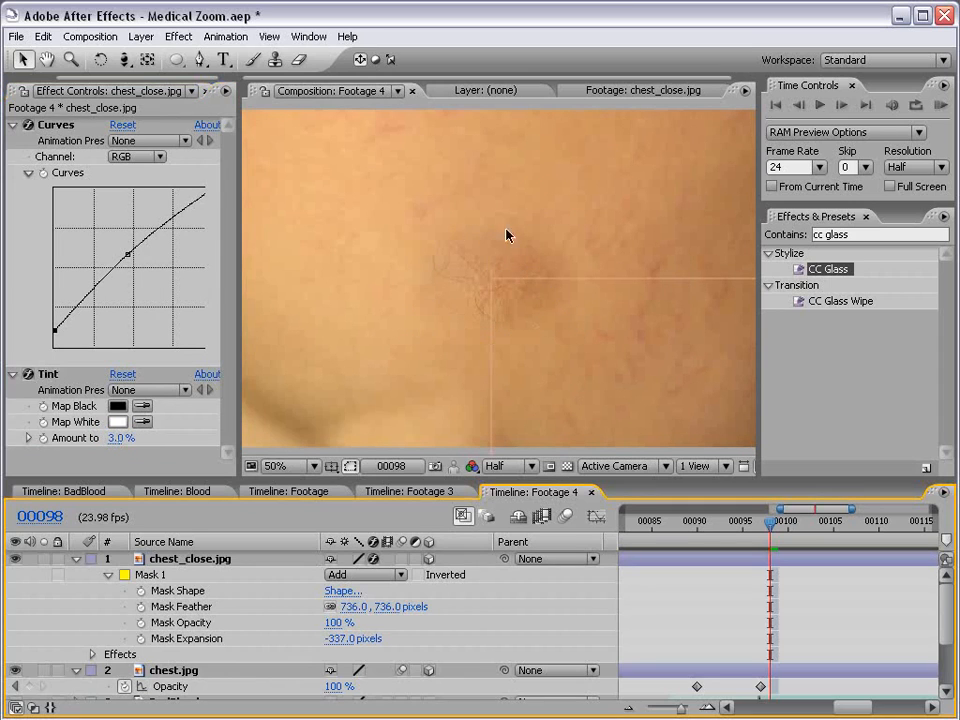
pyautogui.moveTo(668, 520)
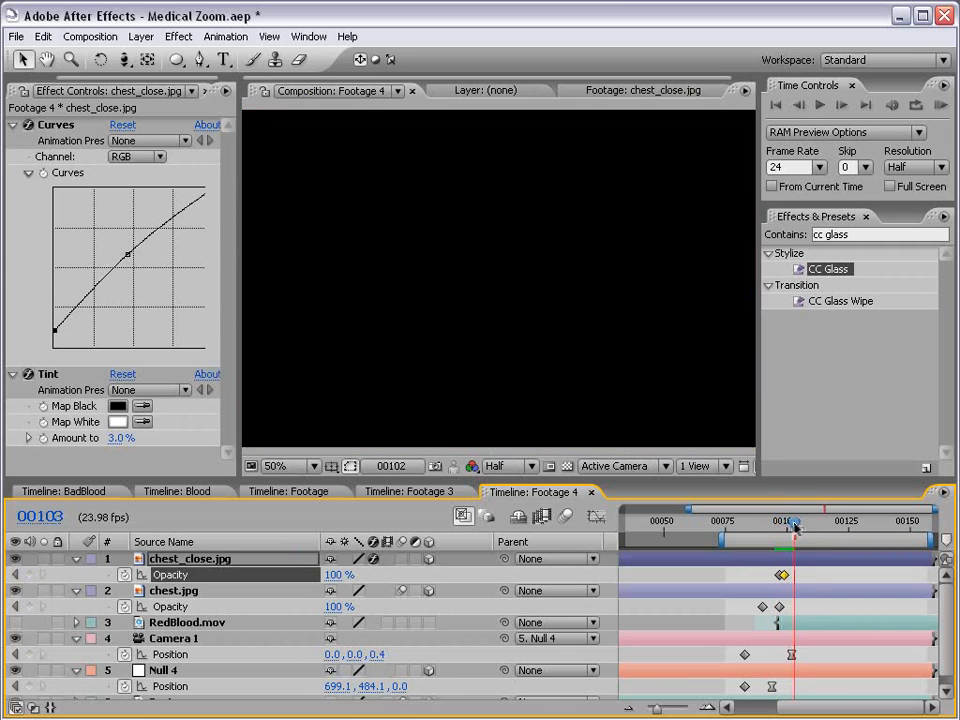
pyautogui.click(776, 532)
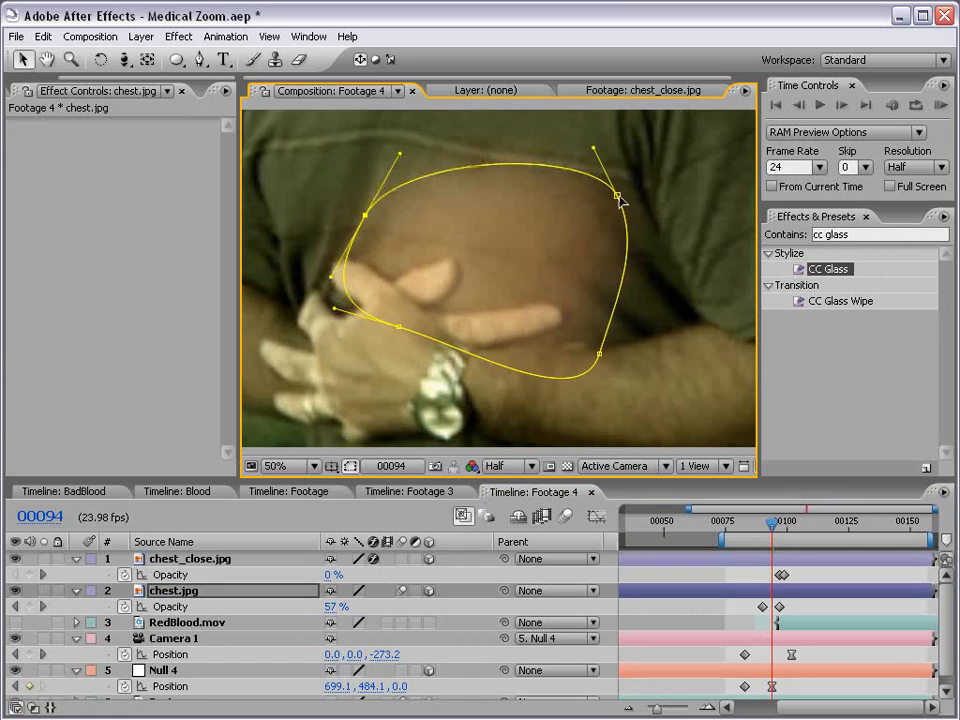
# Drag Mask 1's vertices and Bezier handles into a rounded outline over the crossed arms
pyautogui.moveTo(616, 198); pyautogui.dragTo(612, 224)
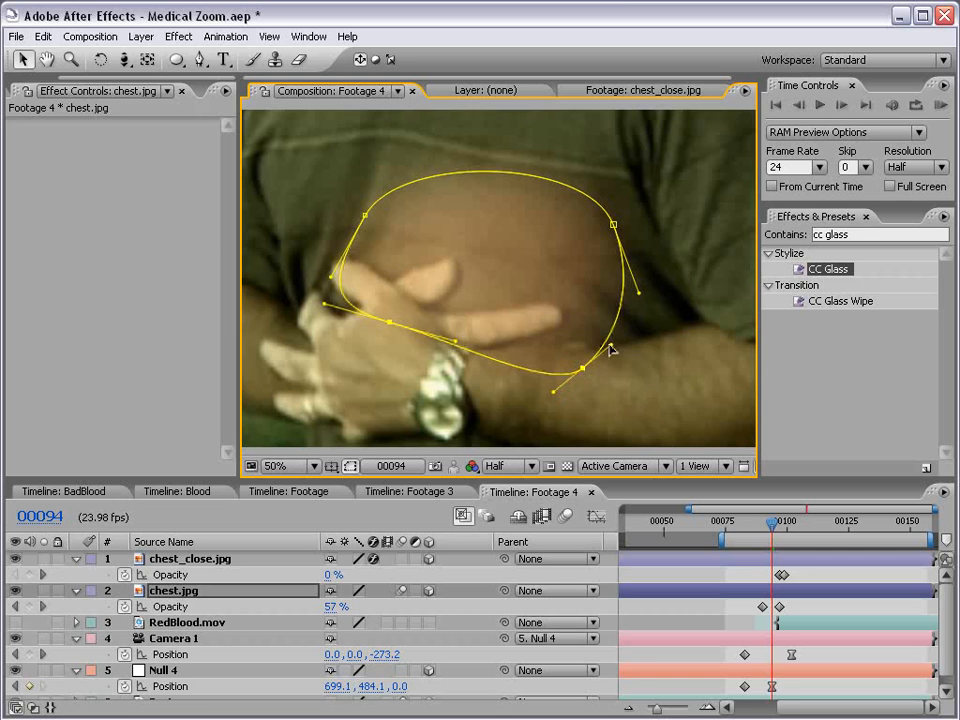
pyautogui.moveTo(772, 522); pyautogui.dragTo(760, 522)
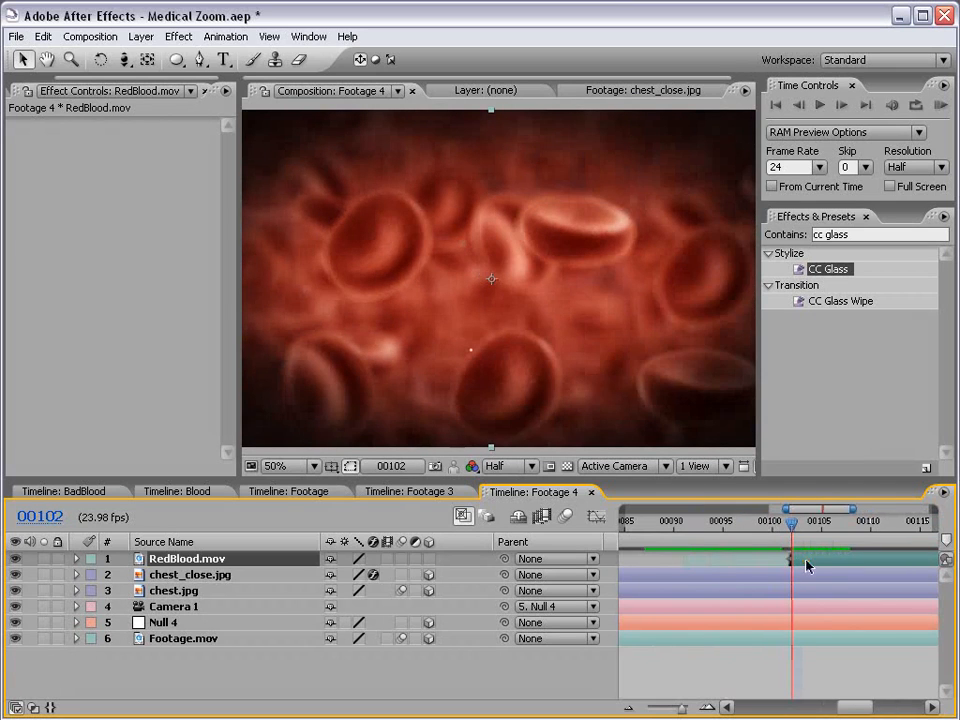
# Slide RedBlood.mov's in-point to where the skin zoom ends and check the cut frame by frame
pyautogui.moveTo(788, 524); pyautogui.dragTo(820, 524)
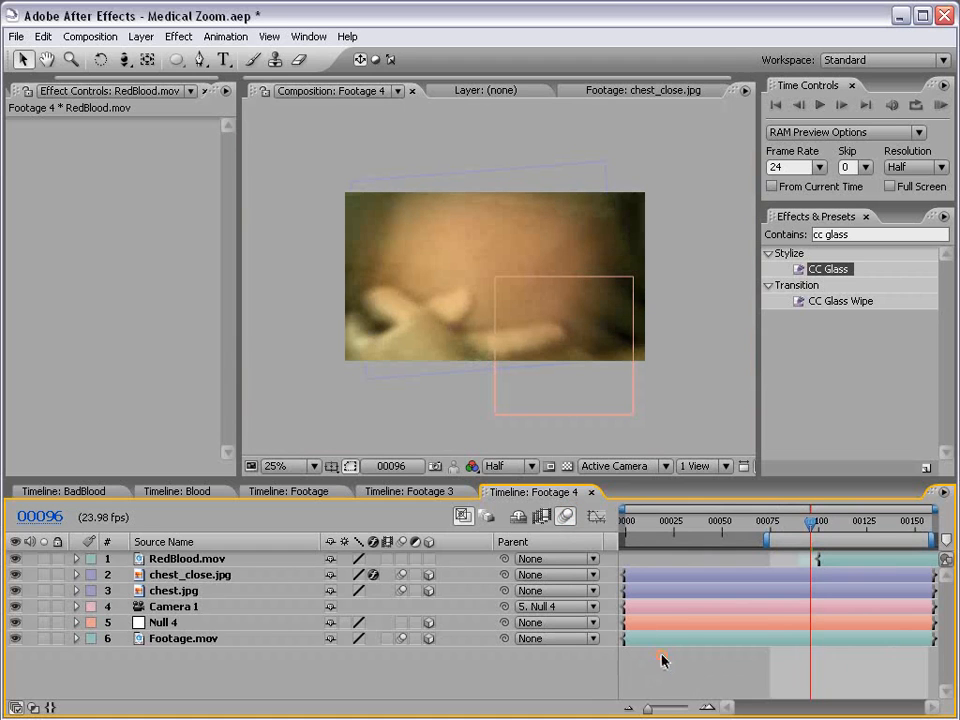
pyautogui.moveTo(632, 414)
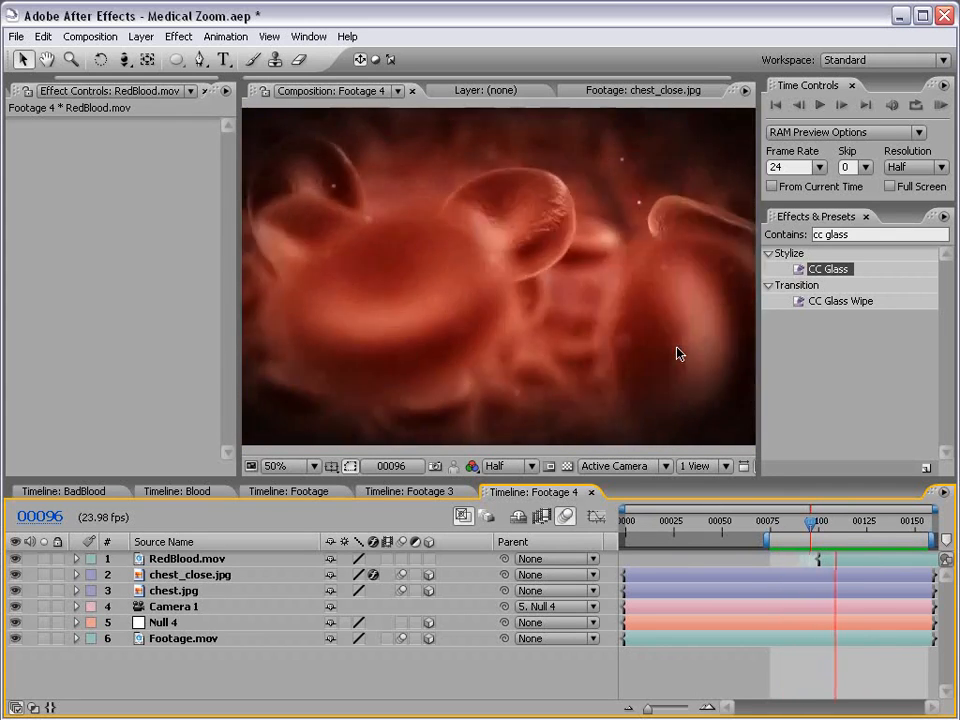
pyautogui.click(818, 530)
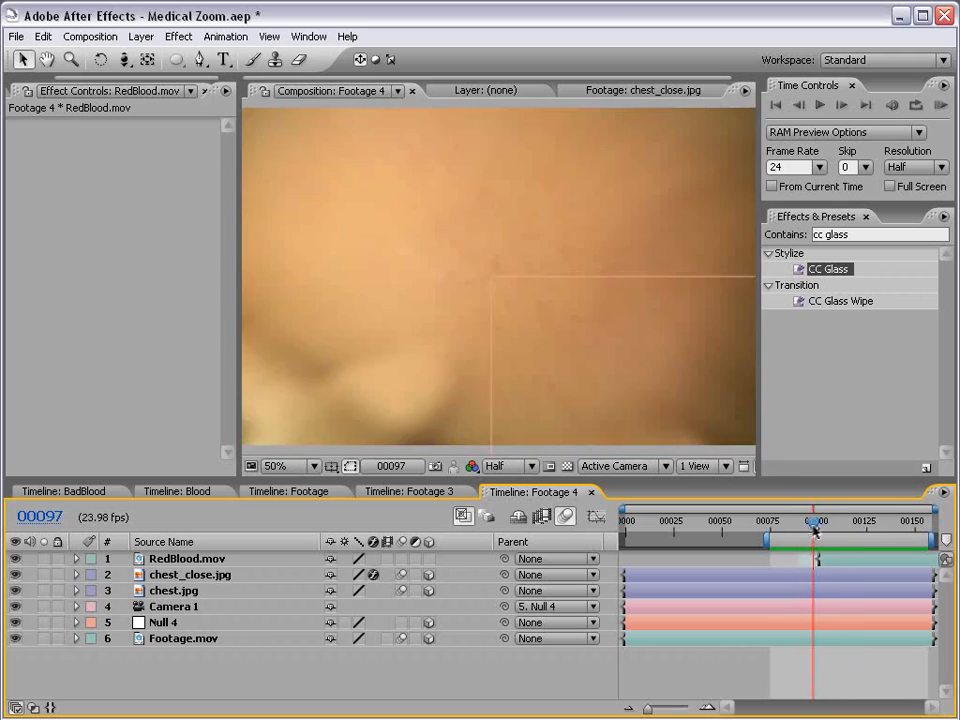
pyautogui.click(816, 520)
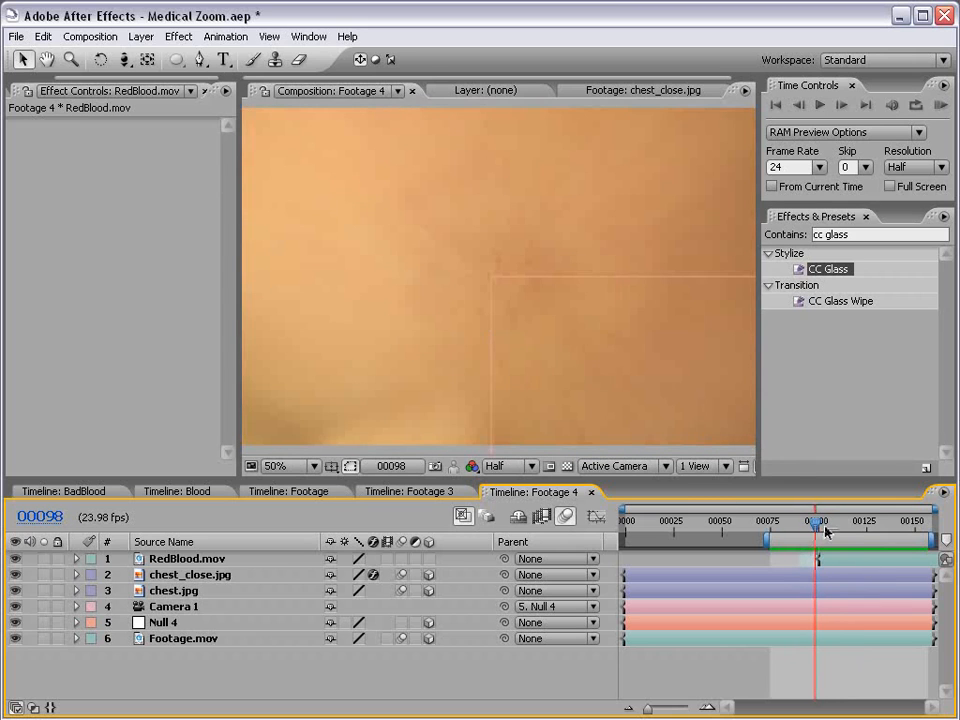
pyautogui.click(818, 522)
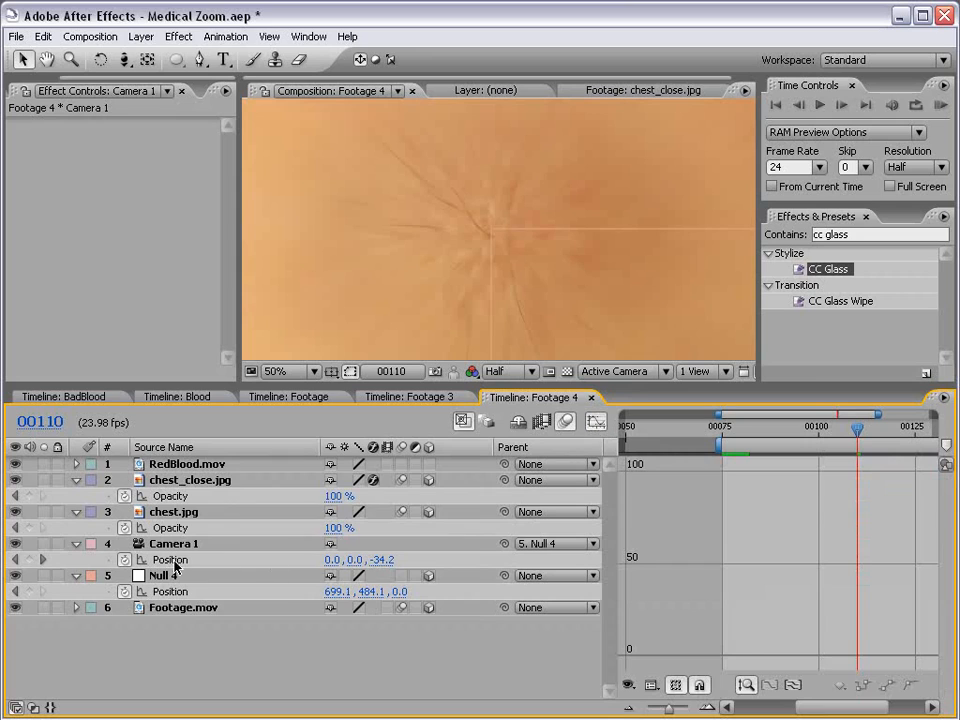
# Ease Camera 1's Position into its last keyframe at about 52% influence and preview the zoom ending
pyautogui.click(170, 560)
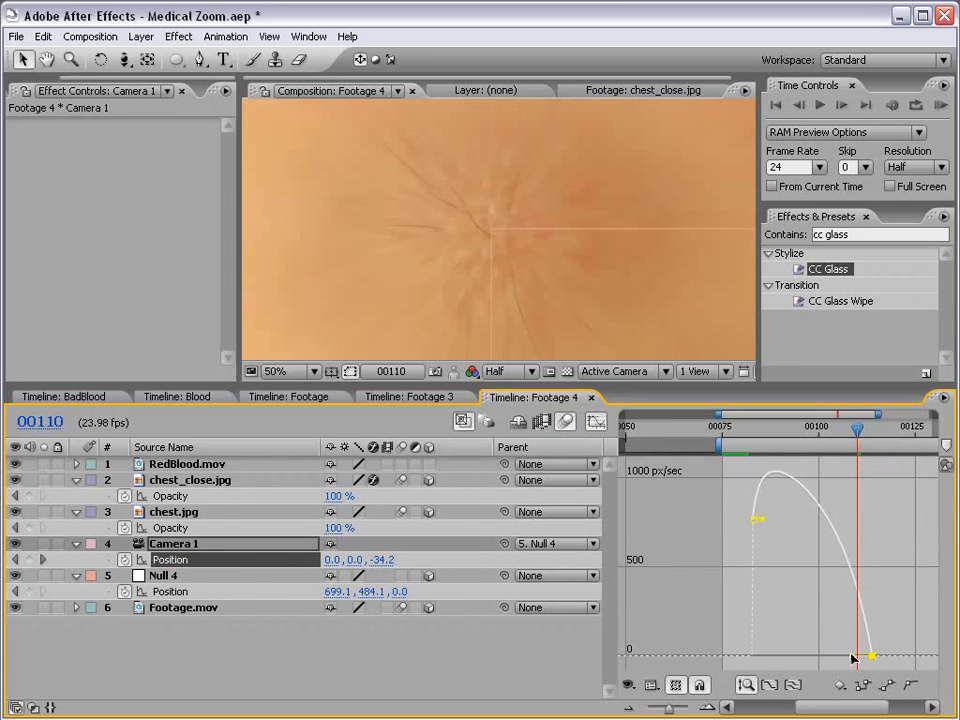
pyautogui.moveTo(870, 656); pyautogui.dragTo(844, 662)
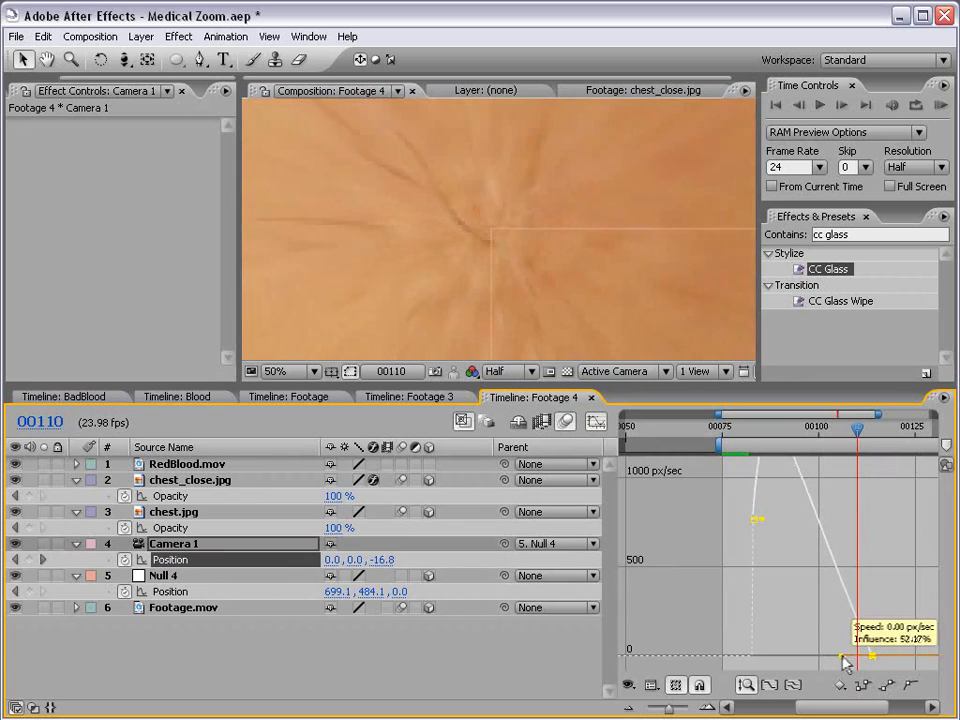
pyautogui.moveTo(844, 660); pyautogui.dragTo(848, 662)
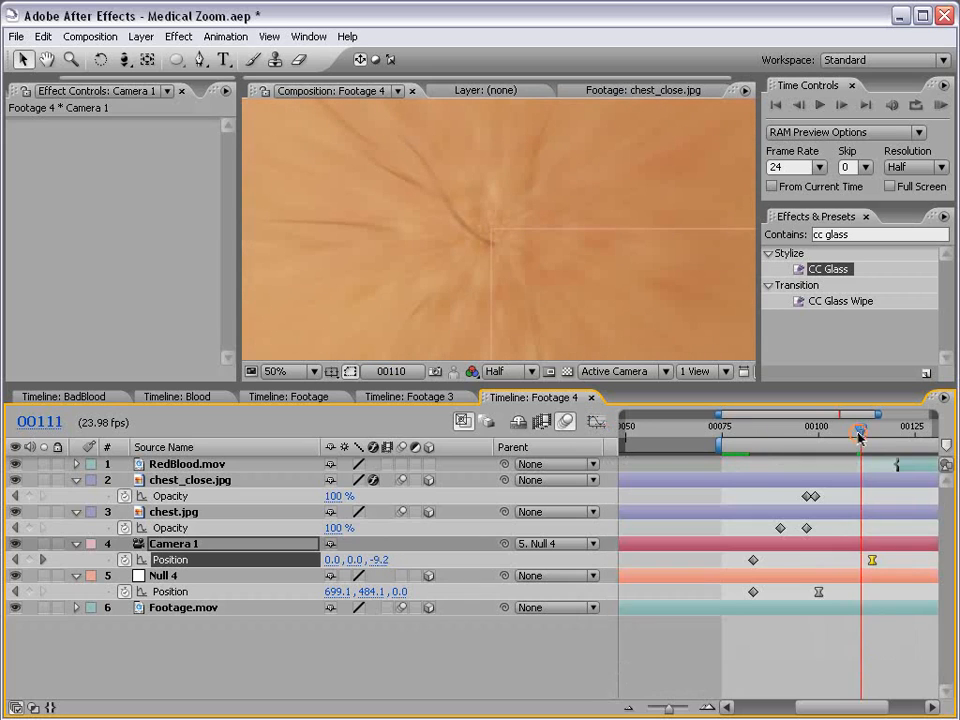
pyautogui.moveTo(858, 428); pyautogui.dragTo(842, 428)
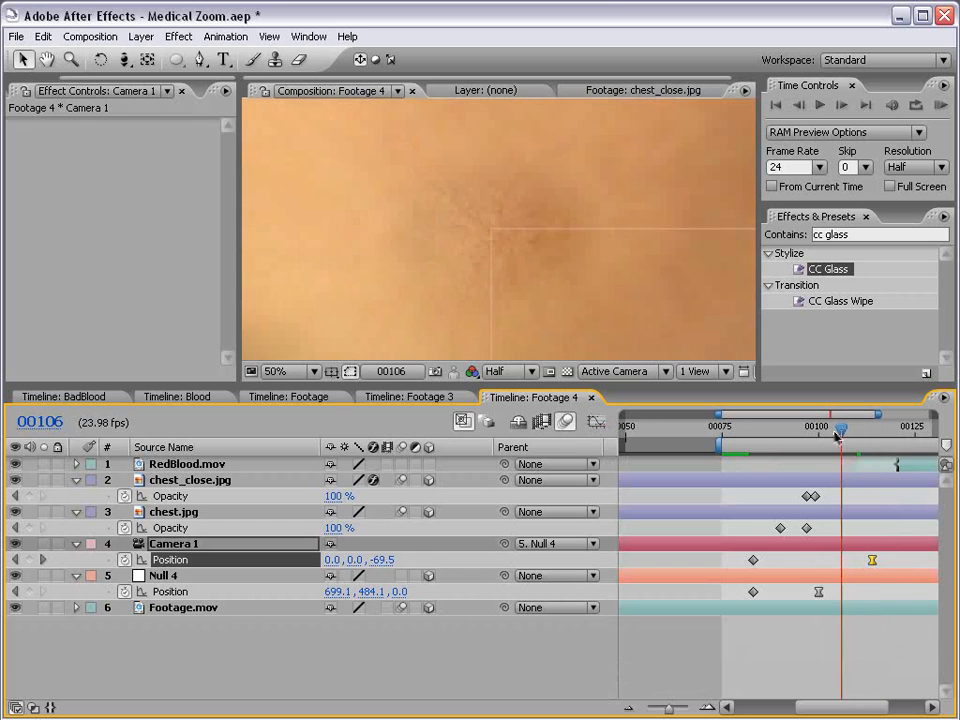
pyautogui.moveTo(844, 428); pyautogui.dragTo(828, 428)
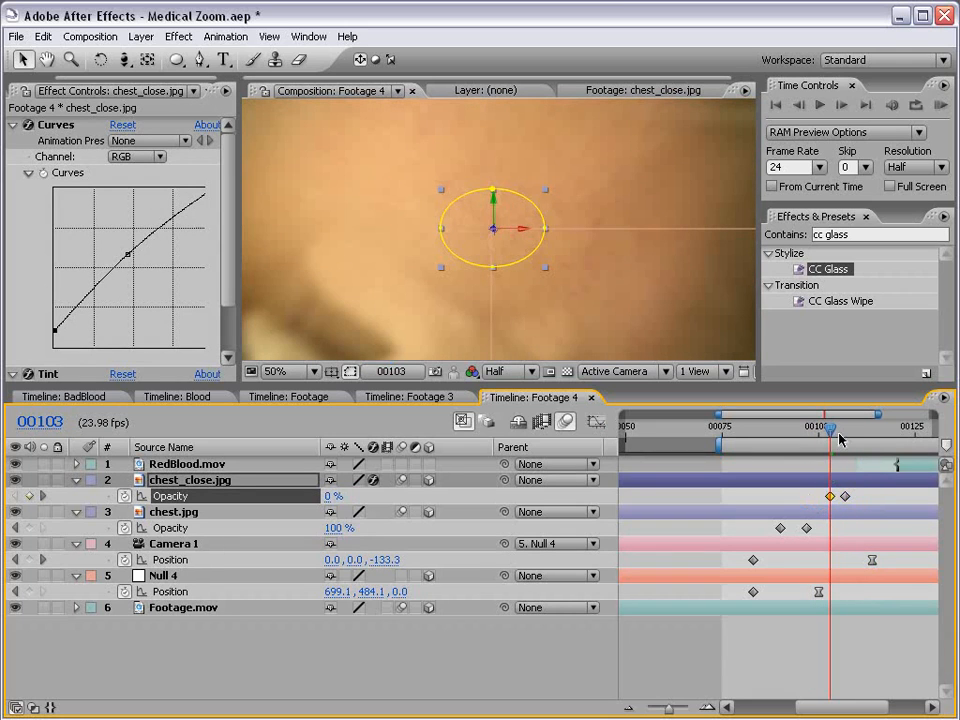
# Shift chest_close.jpg's Opacity keyframes and the Null 4 Position keyframe so the fade and zoom line up
pyautogui.moveTo(830, 428); pyautogui.dragTo(856, 428)
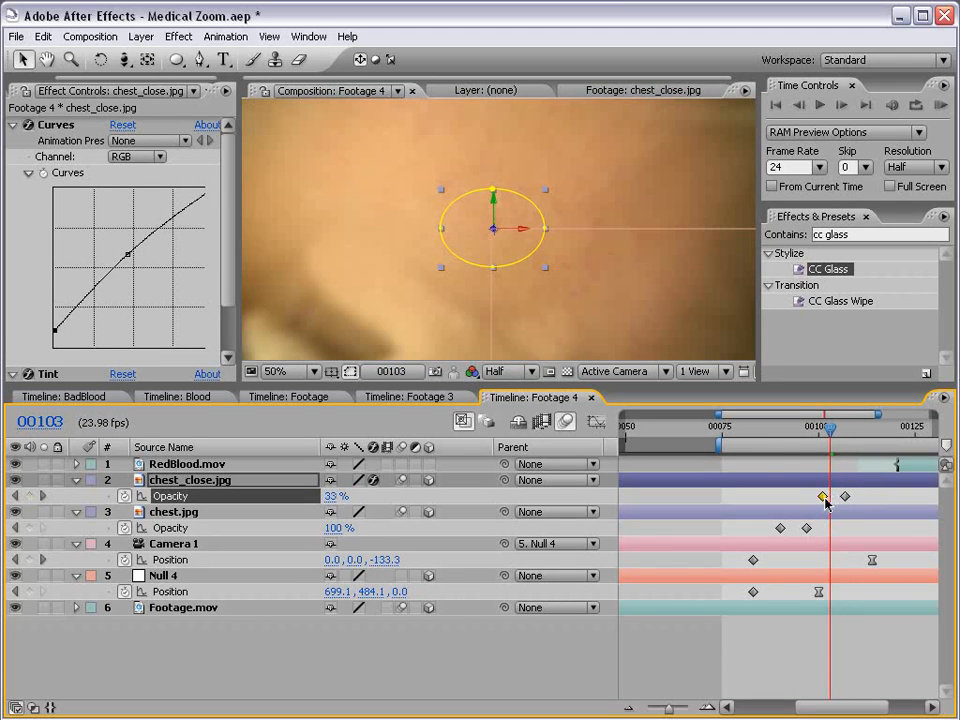
pyautogui.moveTo(830, 414); pyautogui.dragTo(782, 414)
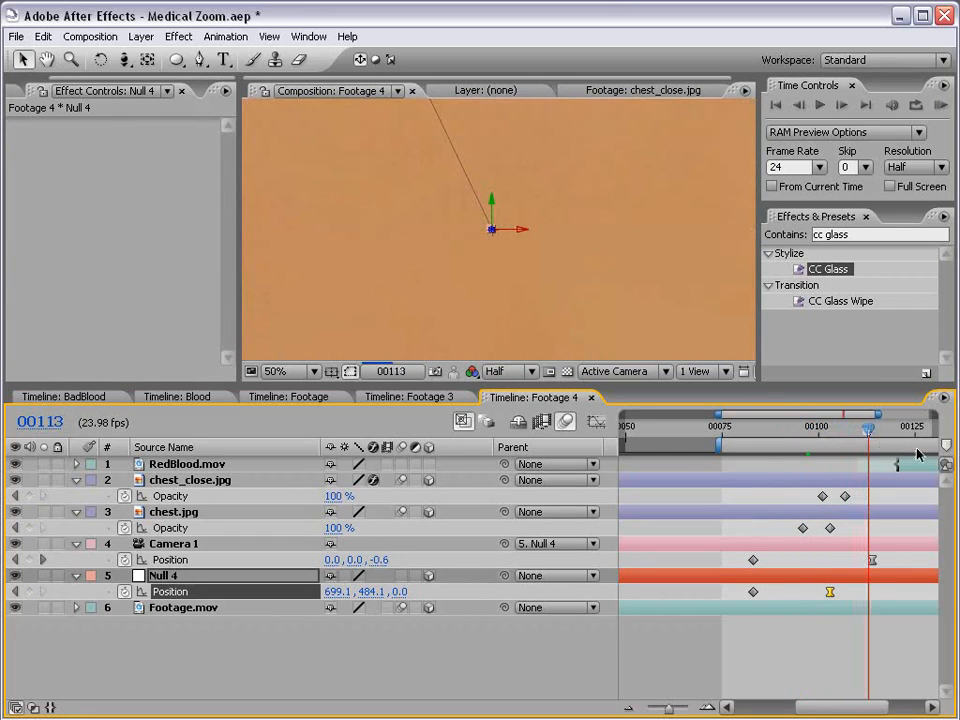
pyautogui.click(186, 464)
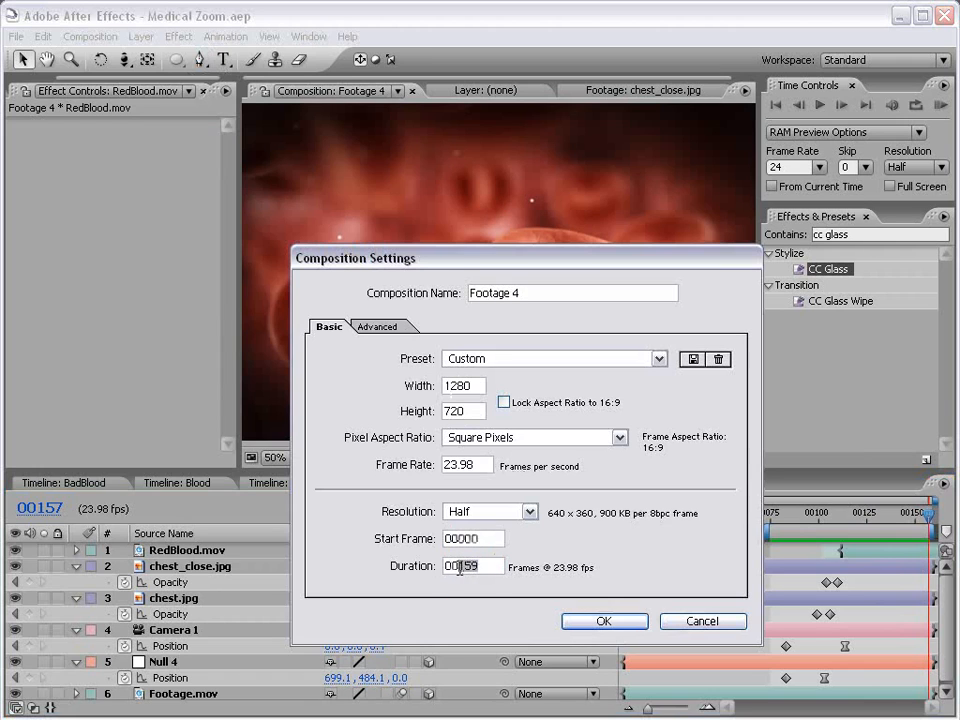
# Confirm the longer Footage 4 duration in Composition Settings
pyautogui.click(604, 620)
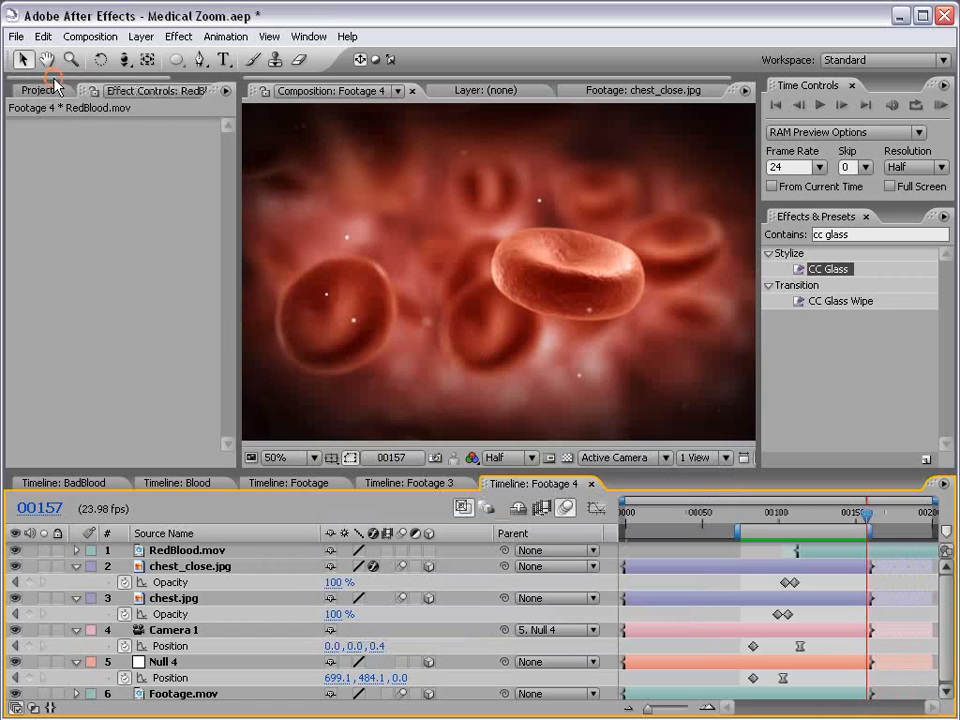
# Place GreenBlood.mov on top from the Project panel and keyframe its Opacity from 0% to 100%
pyautogui.click(36, 90)
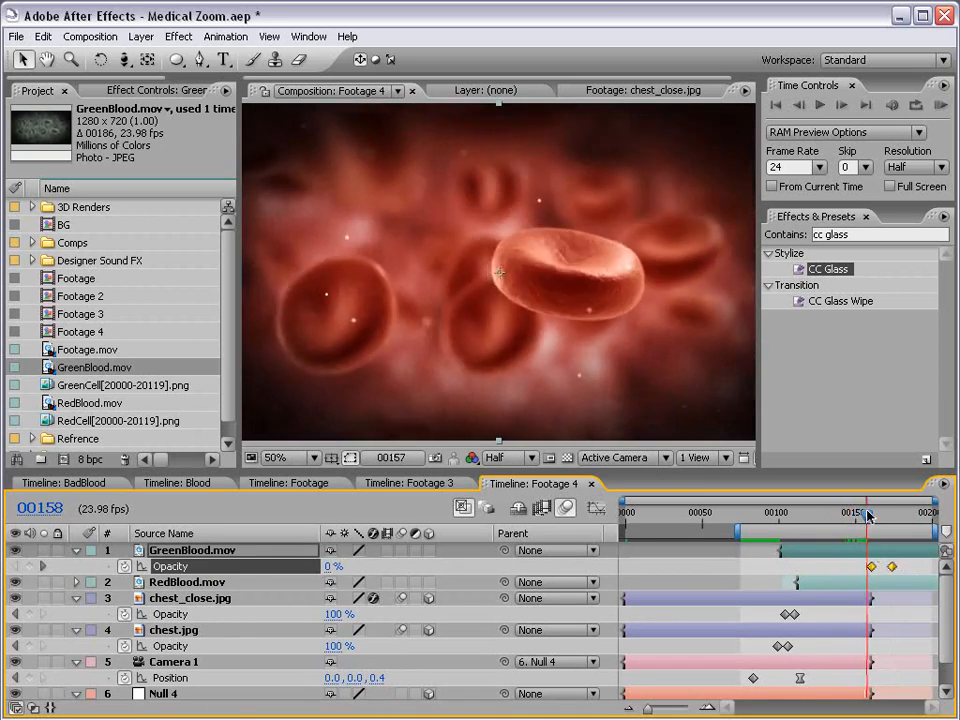
pyautogui.moveTo(868, 512); pyautogui.dragTo(888, 512)
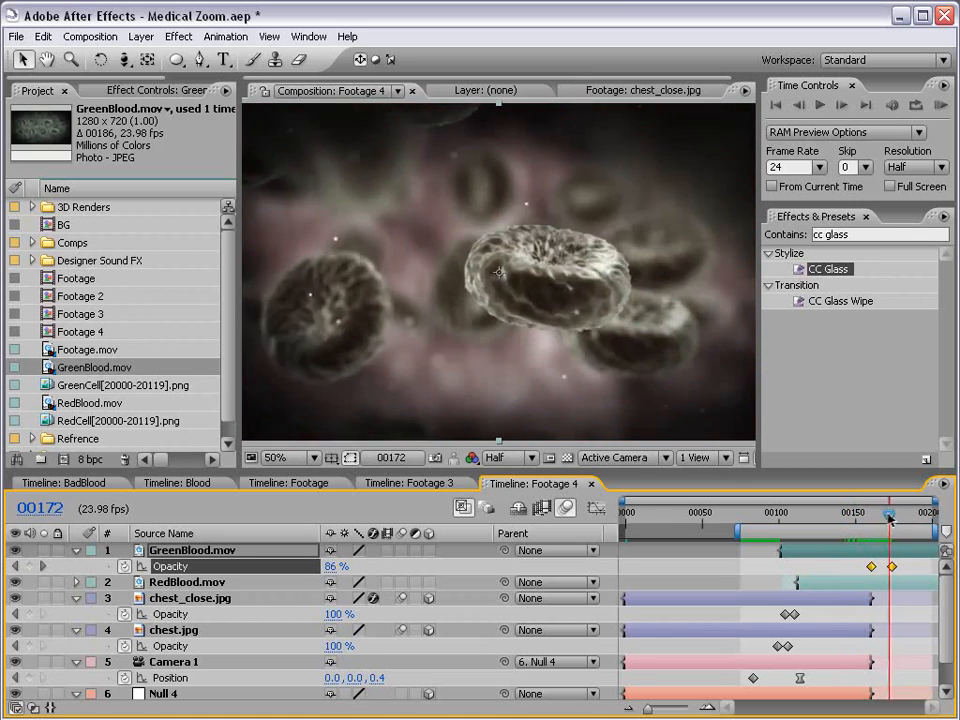
pyautogui.moveTo(888, 516); pyautogui.dragTo(818, 516)
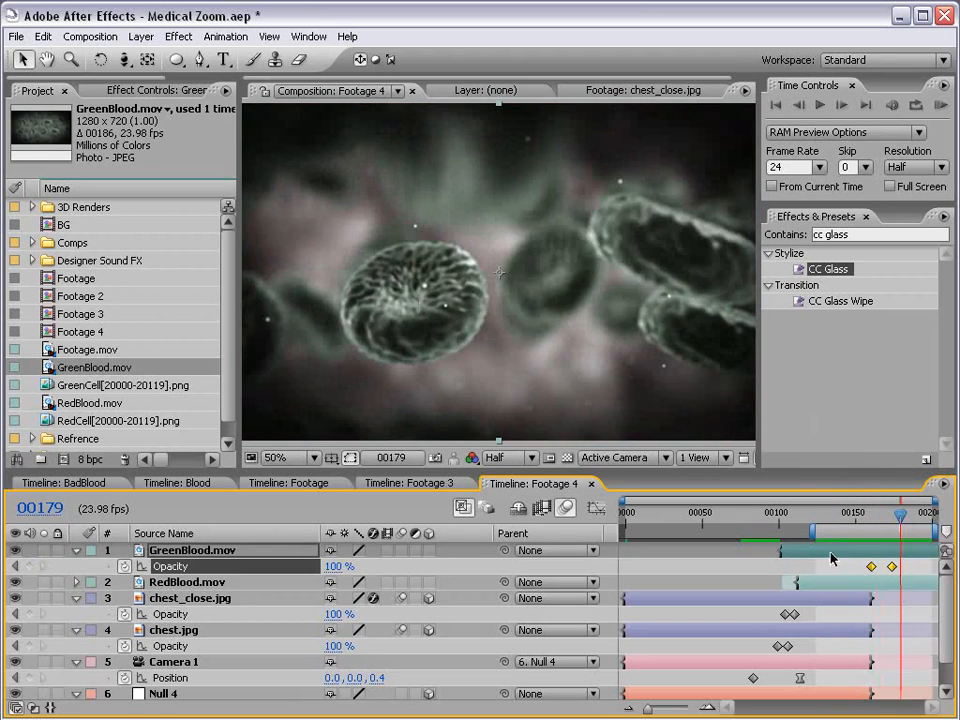
# Scrub through frames 157–176 to review the red-to-green blood-cell crossfade
pyautogui.moveTo(898, 510); pyautogui.dragTo(912, 510)
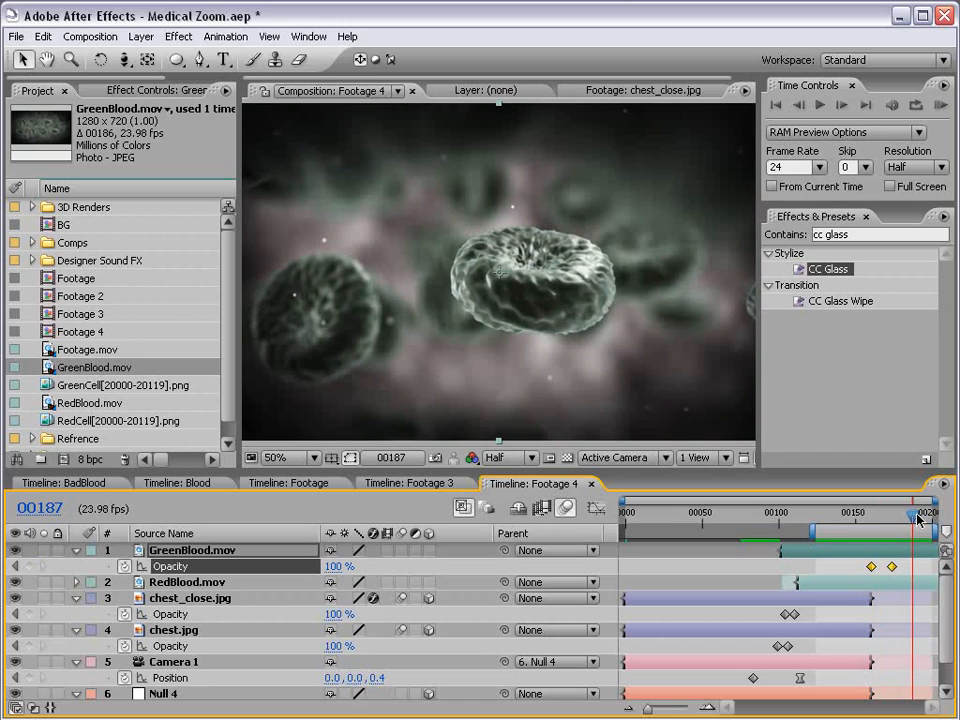
pyautogui.moveTo(908, 510); pyautogui.dragTo(844, 510)
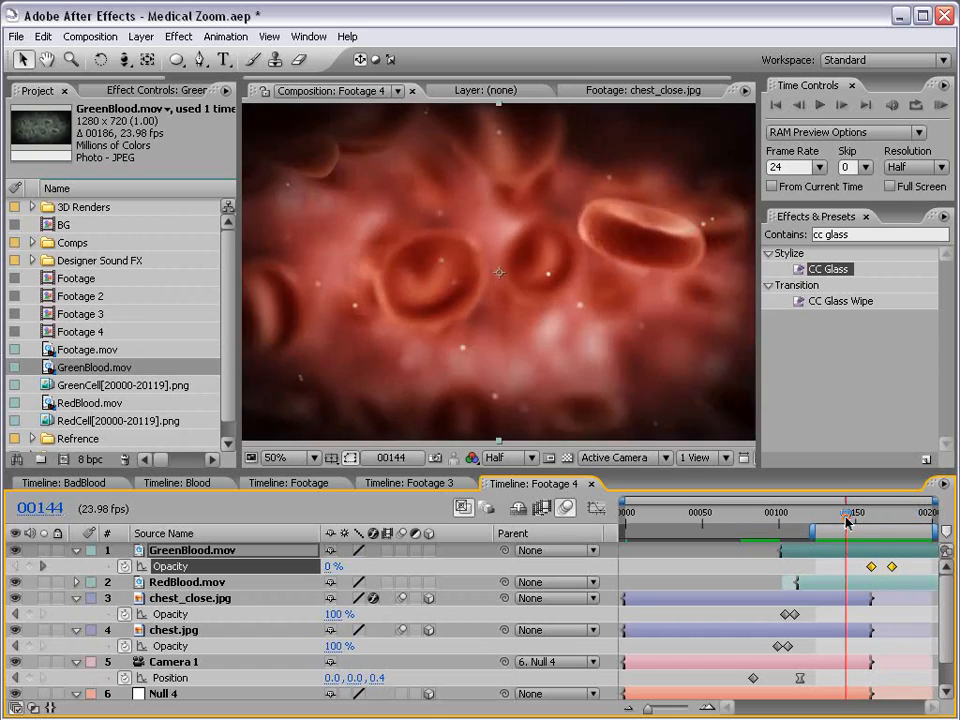
pyautogui.moveTo(844, 520); pyautogui.dragTo(862, 520)
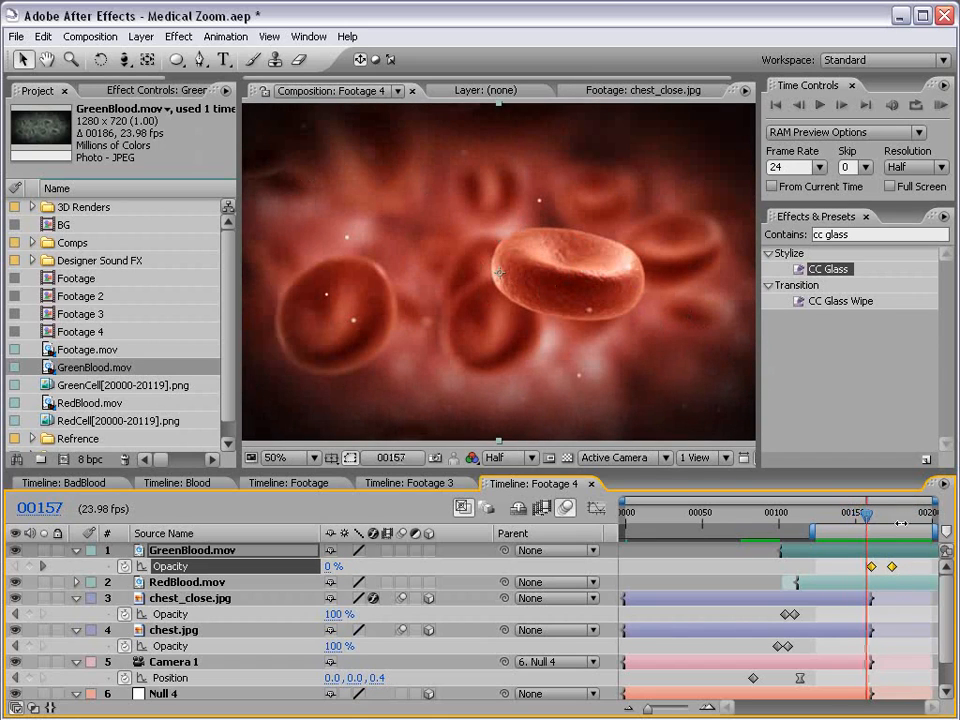
pyautogui.moveTo(858, 512); pyautogui.dragTo(892, 512)
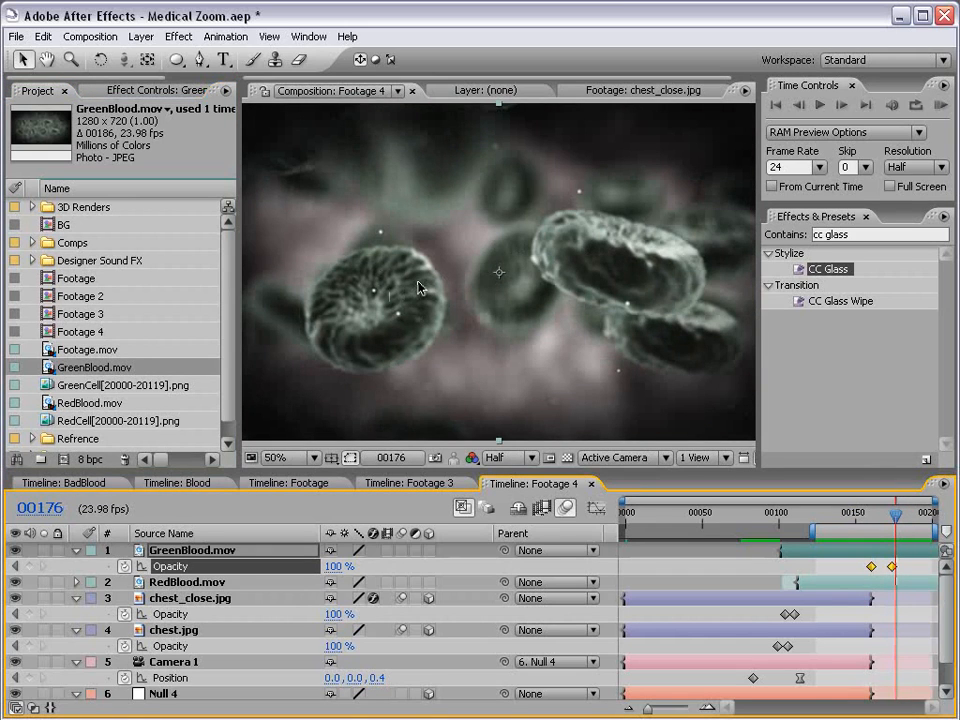
pyautogui.moveTo(128, 512)
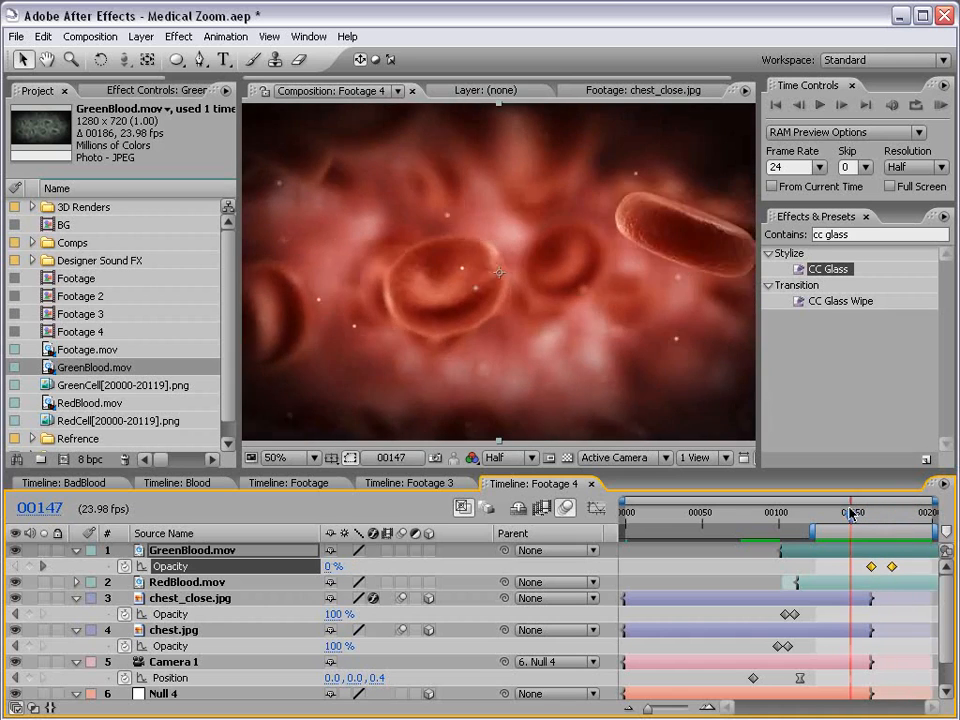
pyautogui.moveTo(848, 504); pyautogui.dragTo(890, 504)
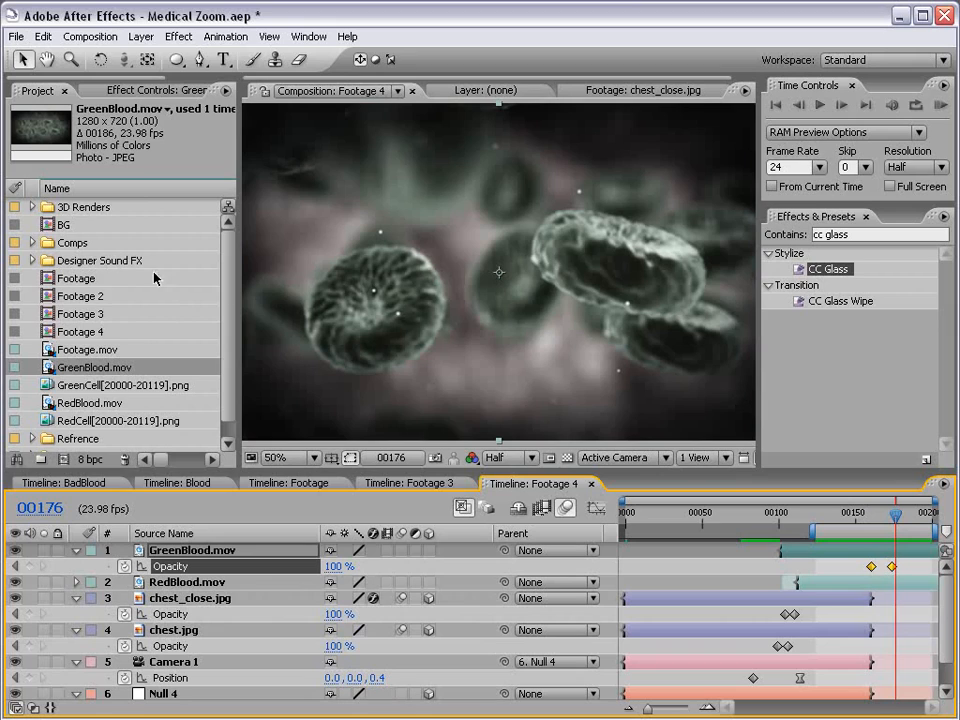
pyautogui.moveTo(890, 508)
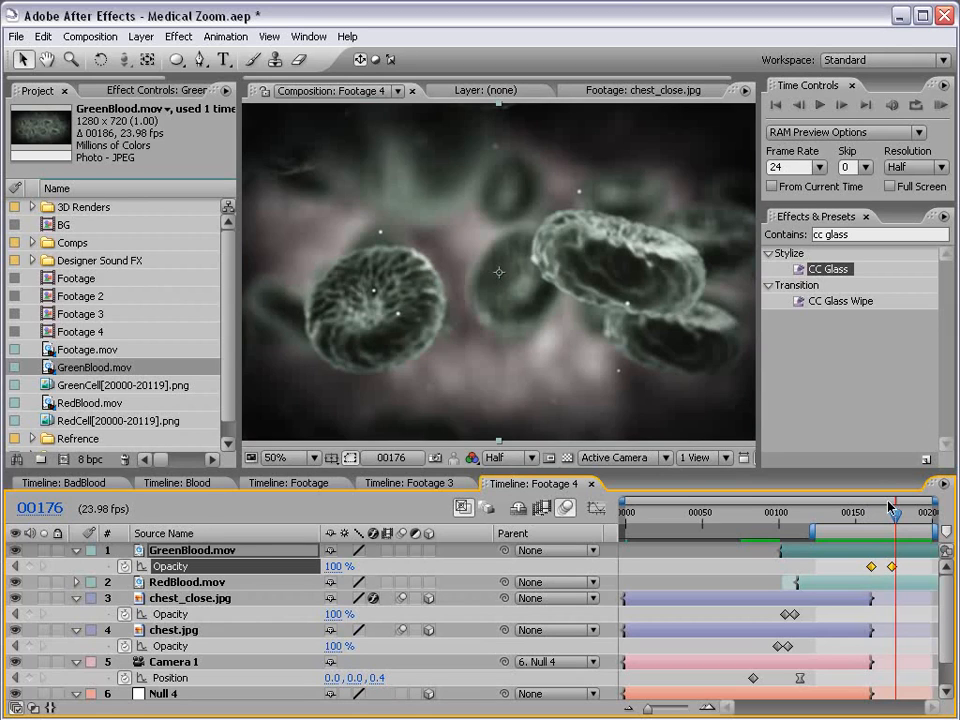